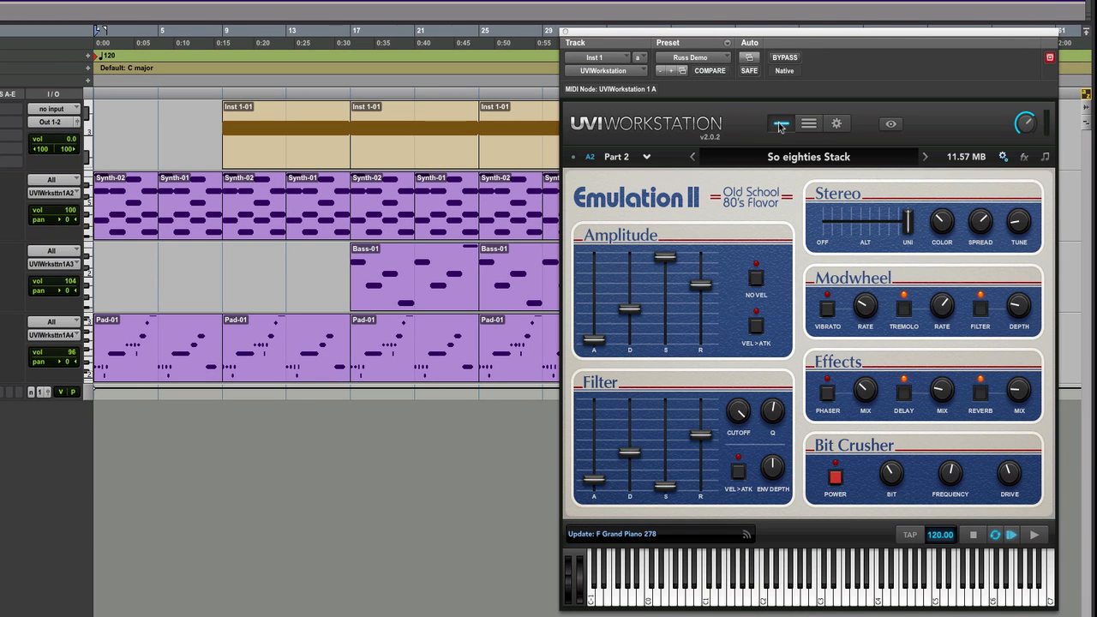
mouse_move(781, 124)
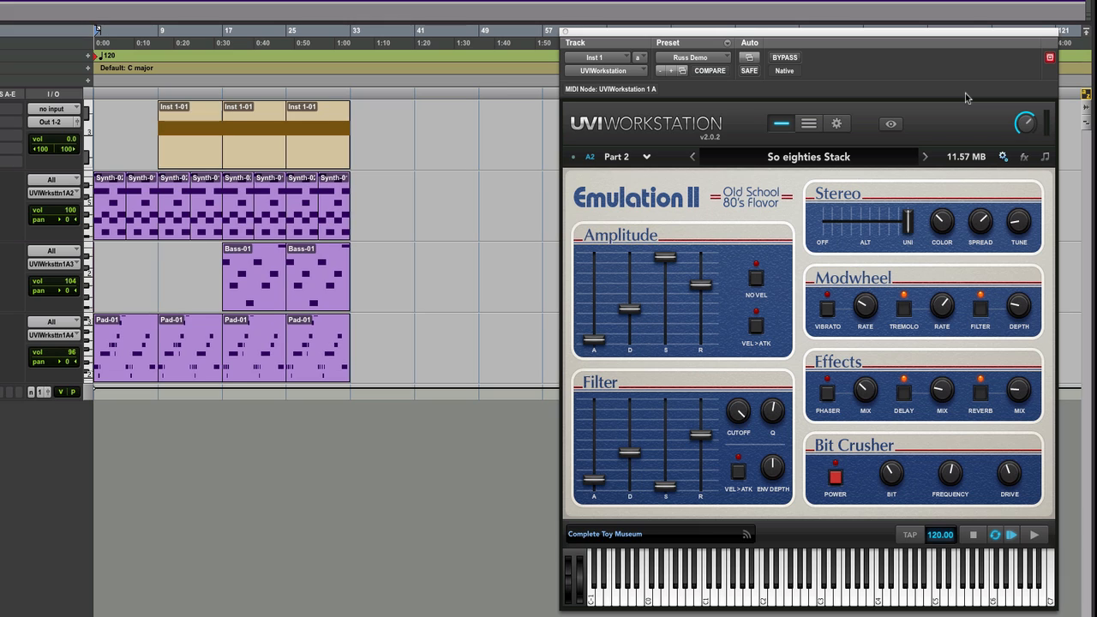
mouse_move(812, 136)
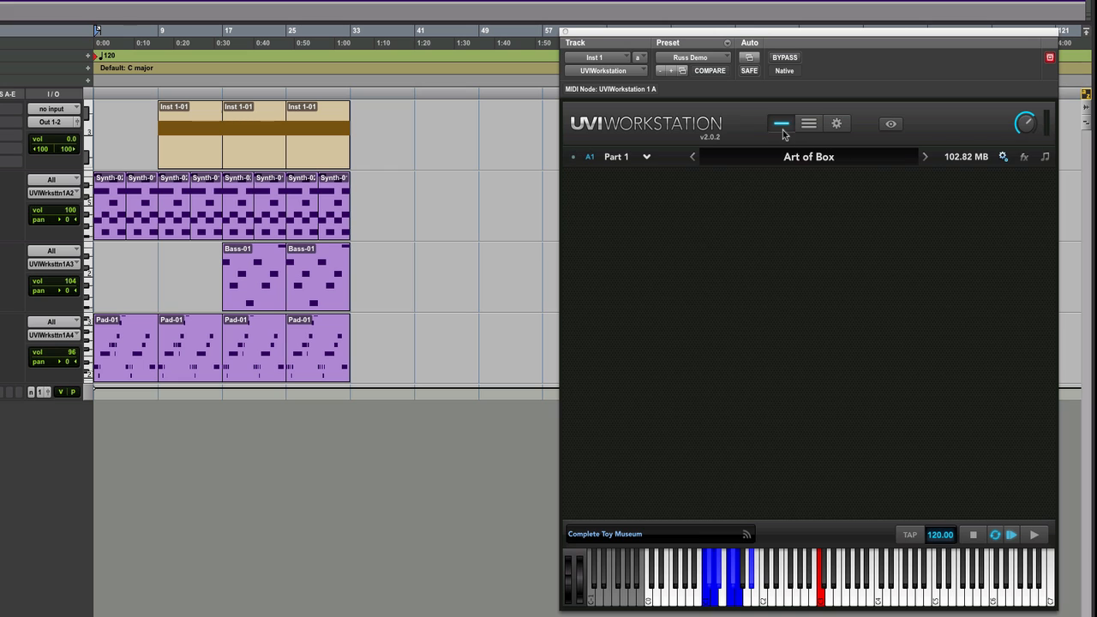
Run the Part 1 Drumulation pattern and trim the master output to about -1.52 dB
click(781, 122)
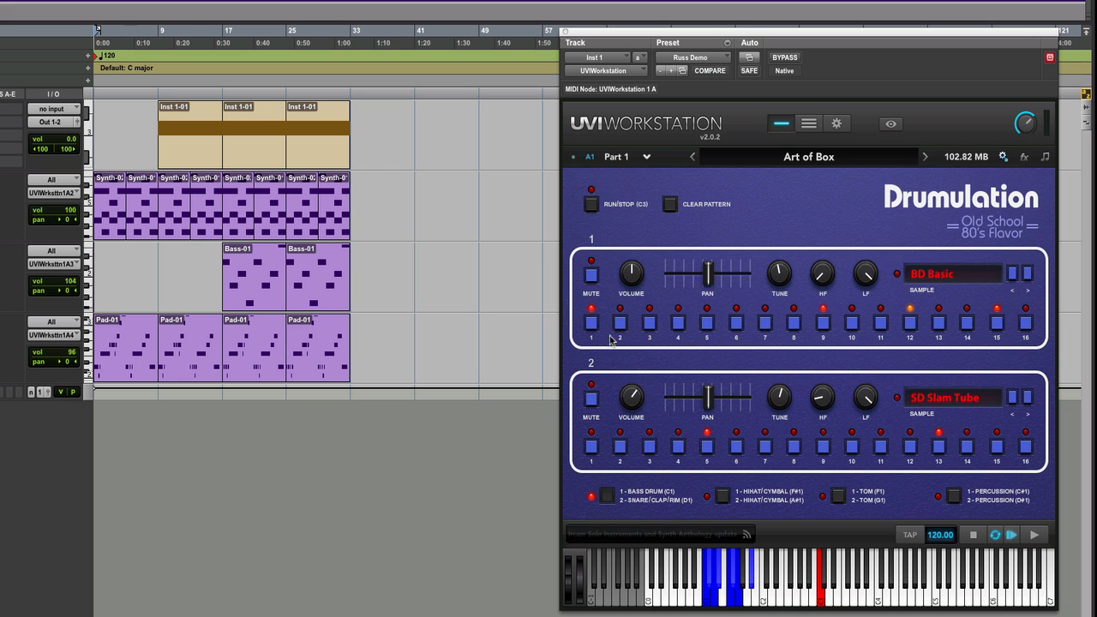
click(707, 397)
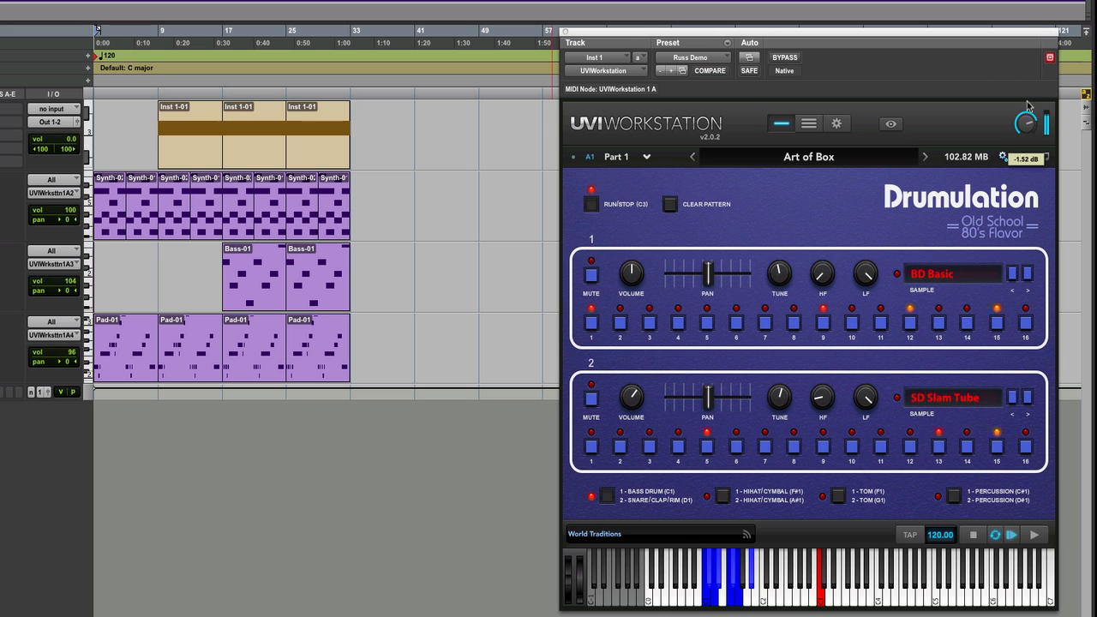
drag(1026, 122, 1027, 129)
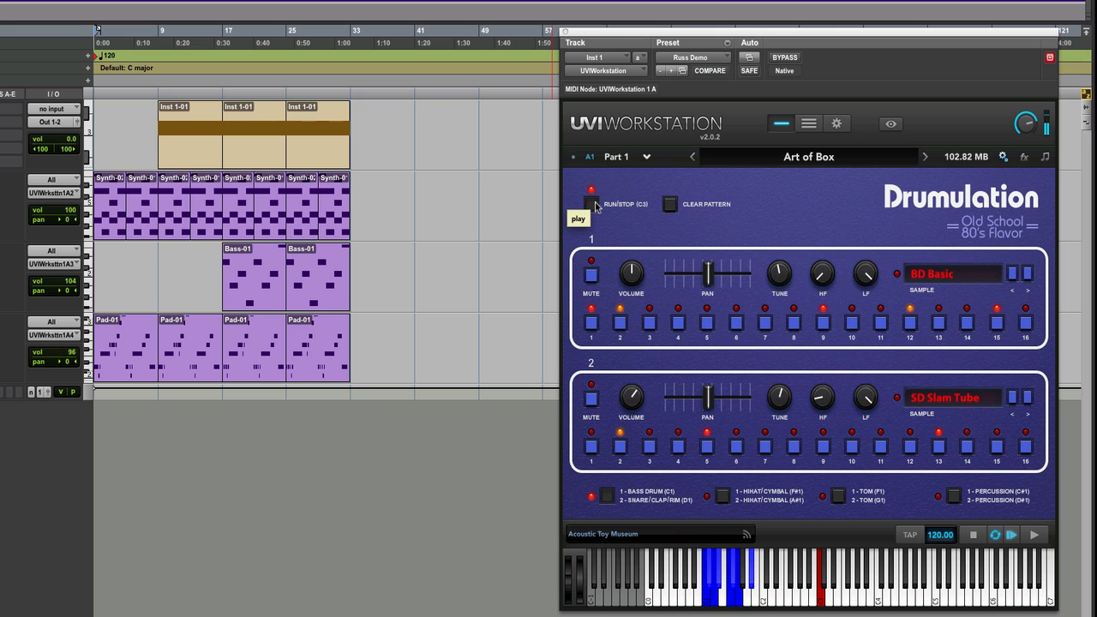
Stop the pattern and load the Original Machine kit from the preset list
click(591, 204)
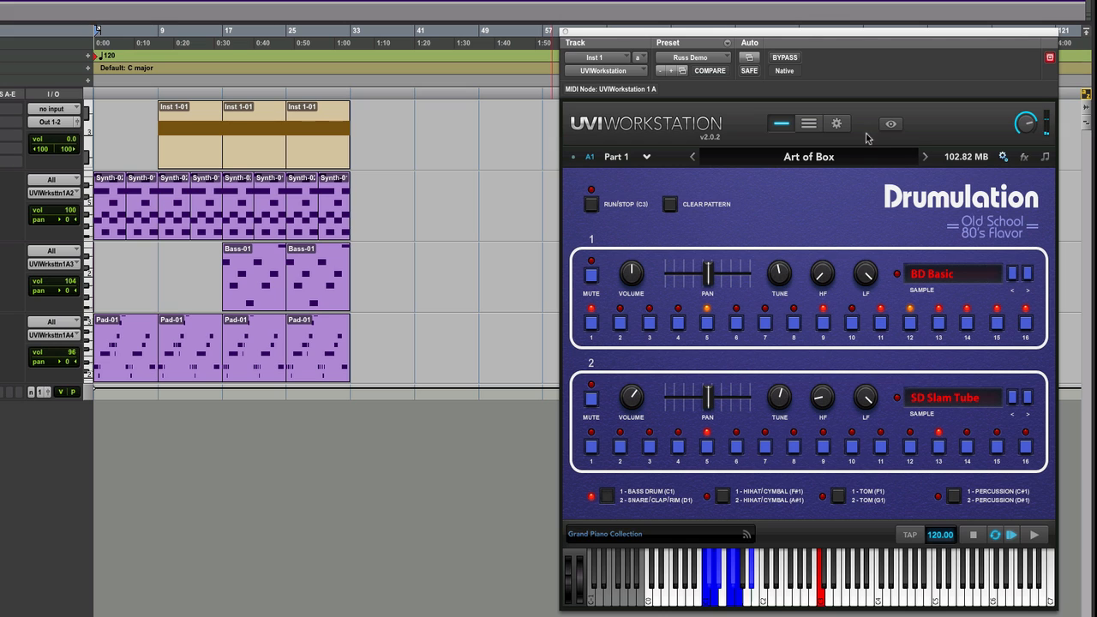
click(808, 156)
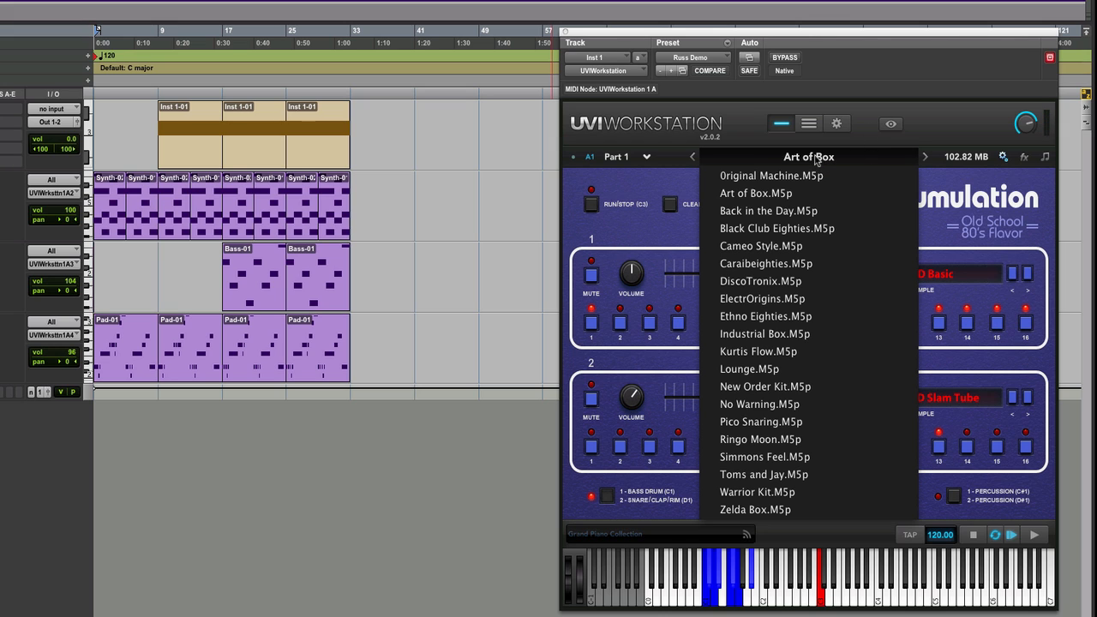
mouse_move(761, 246)
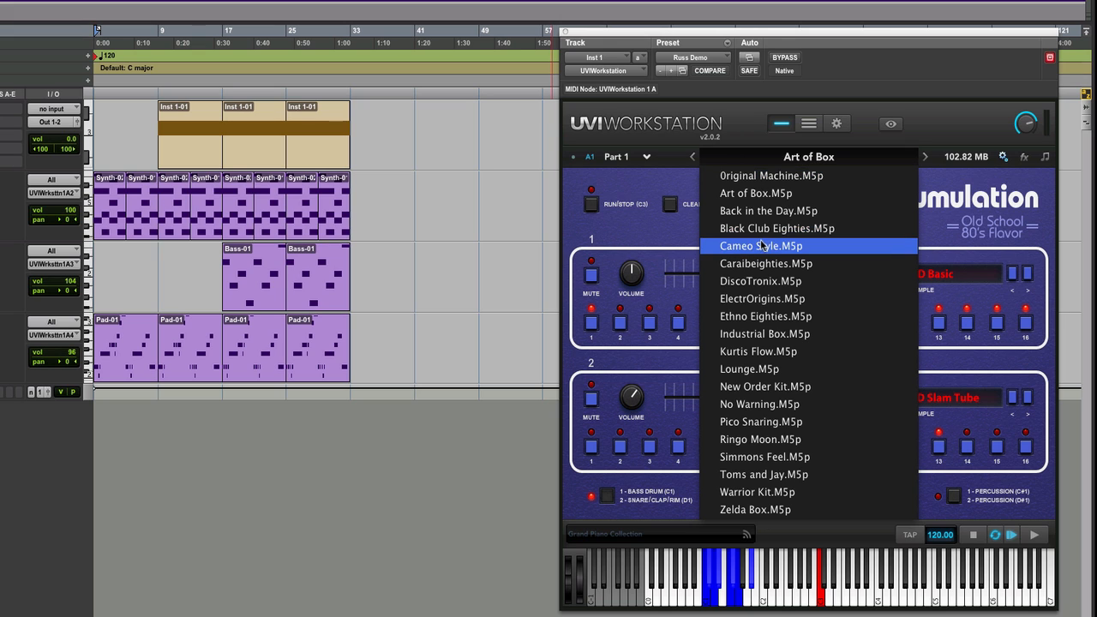
click(761, 246)
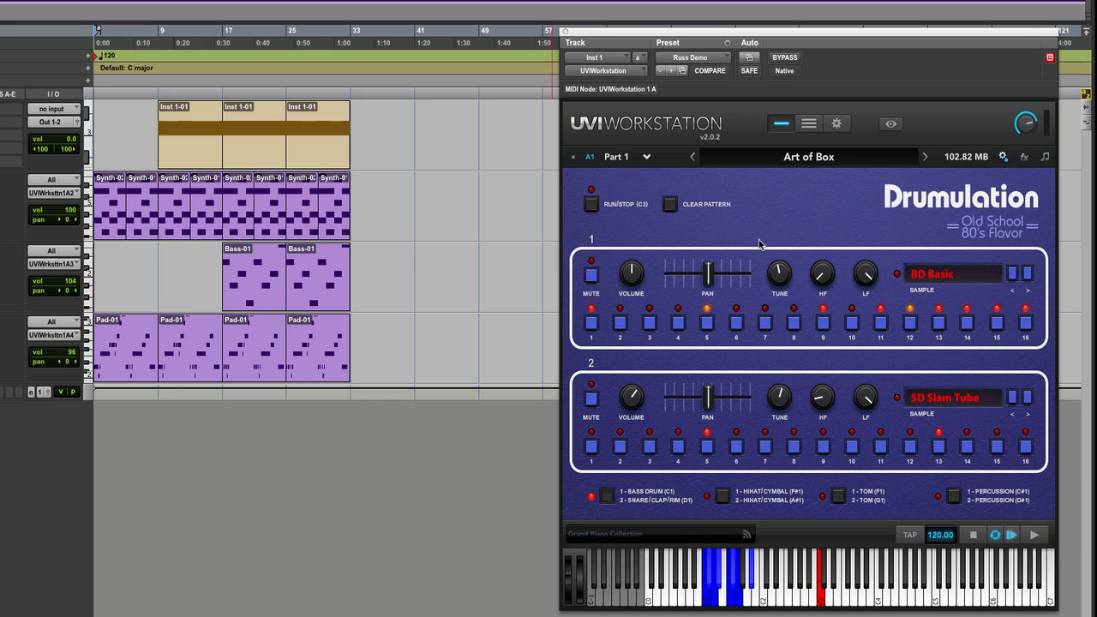
click(925, 156)
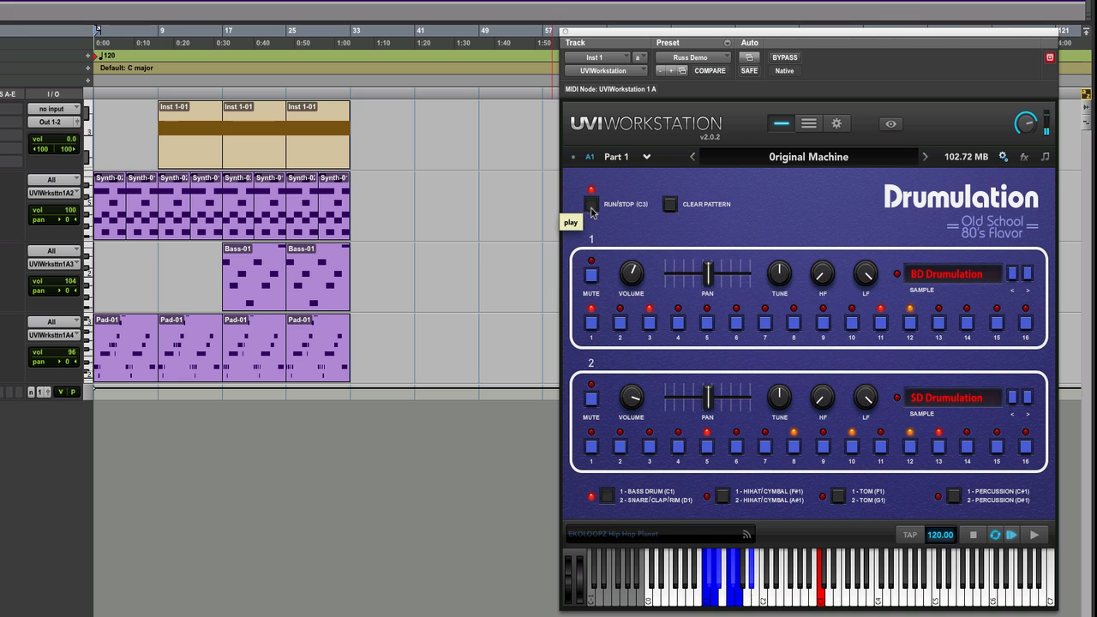
Load New Order Kit.M5p from the preset list and start its pattern playing
click(809, 156)
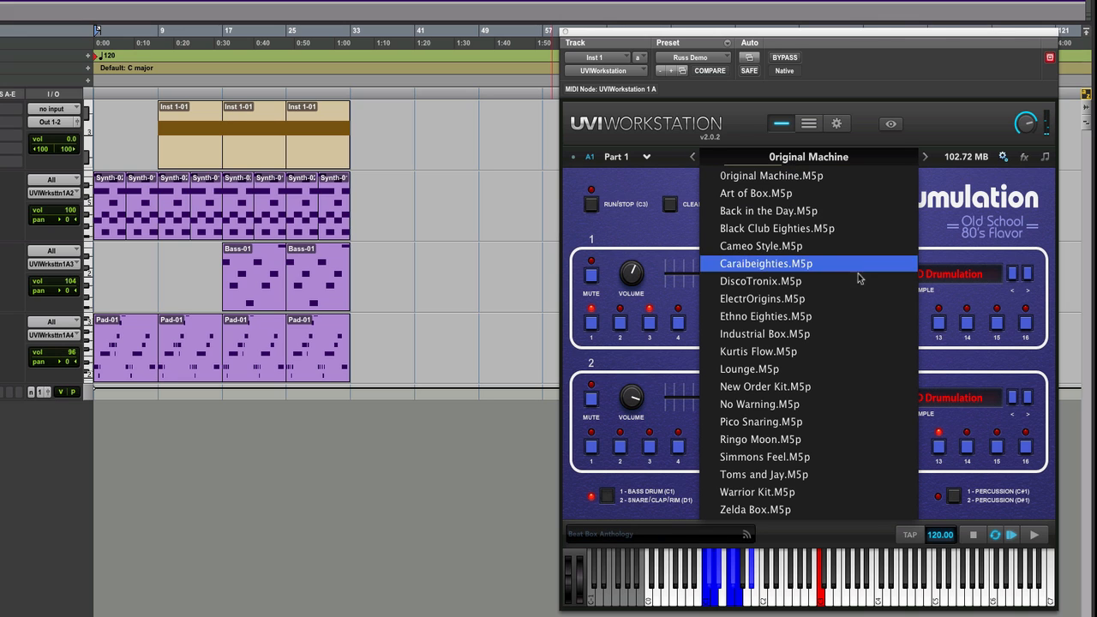
click(765, 263)
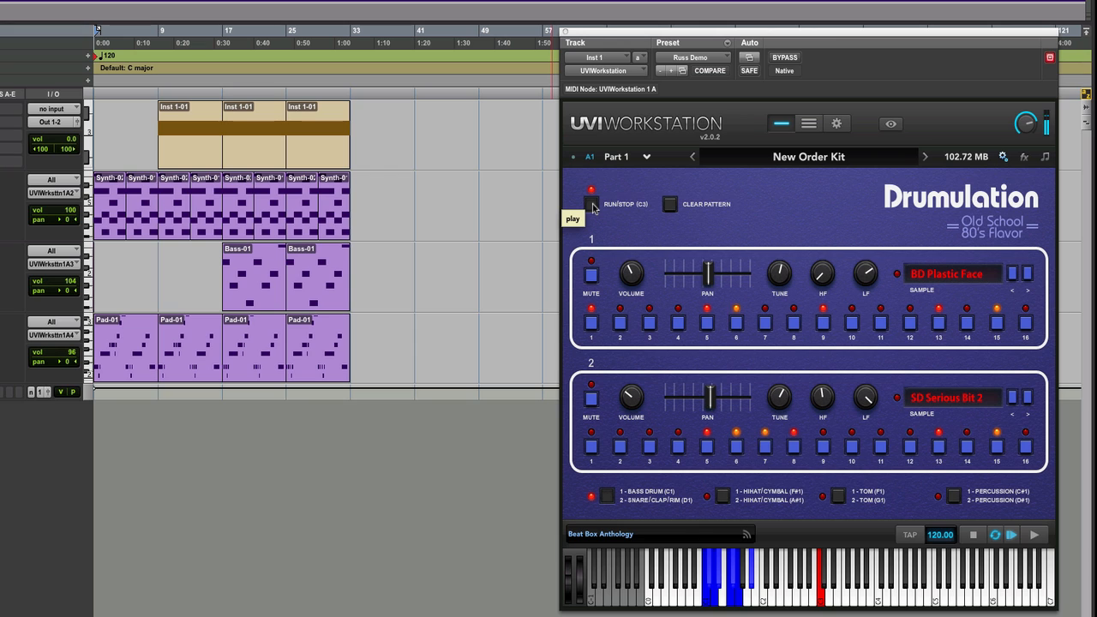
click(591, 203)
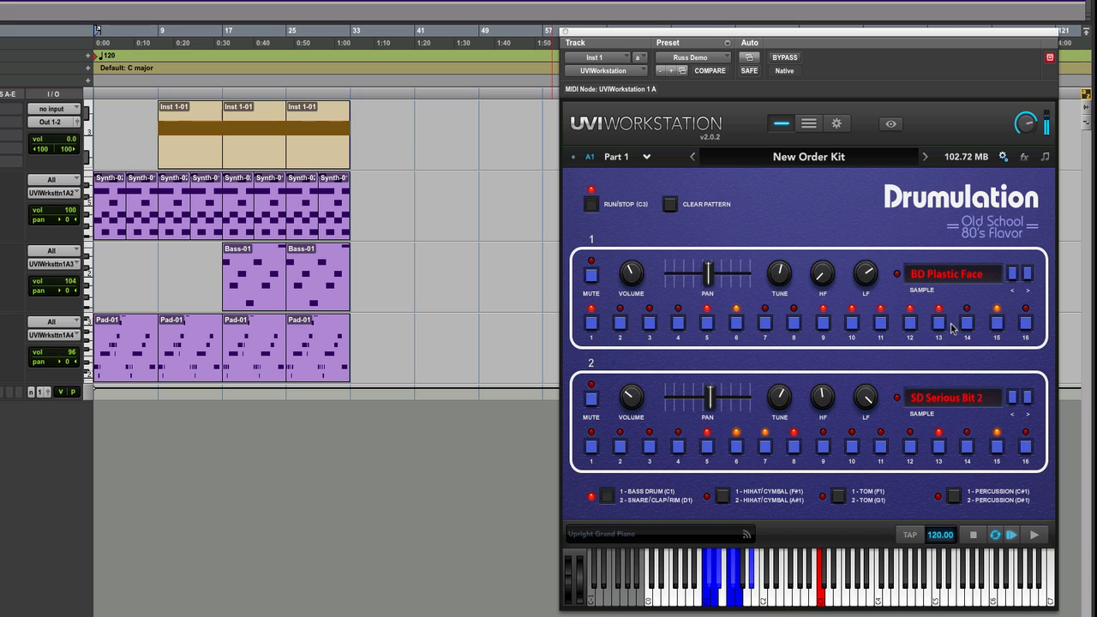
mouse_move(1026, 324)
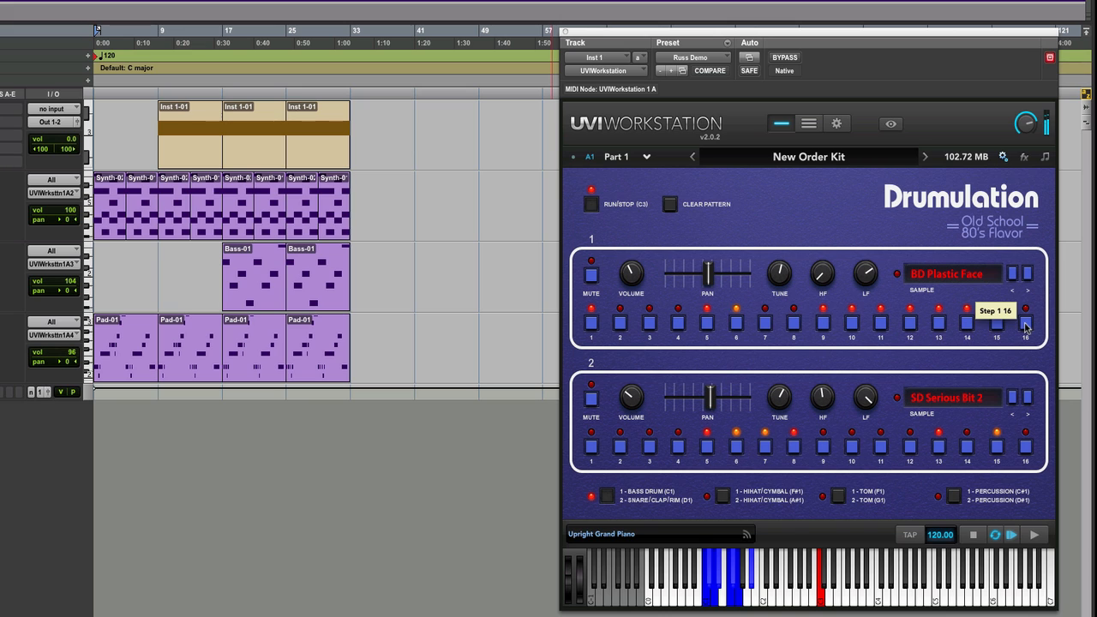
mouse_move(1003, 325)
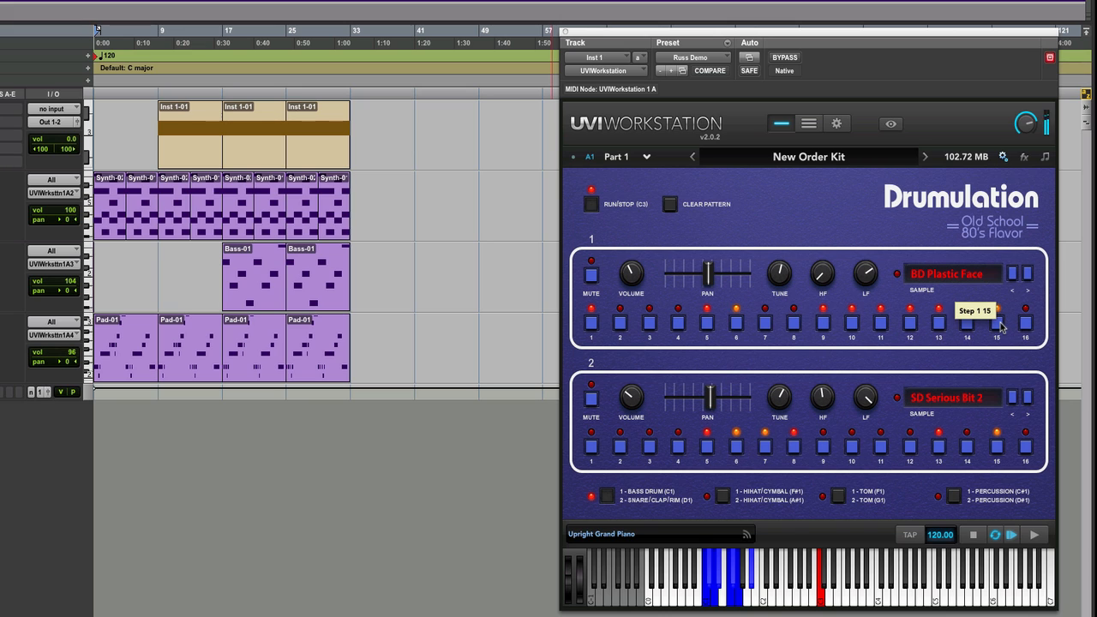
mouse_move(1026, 323)
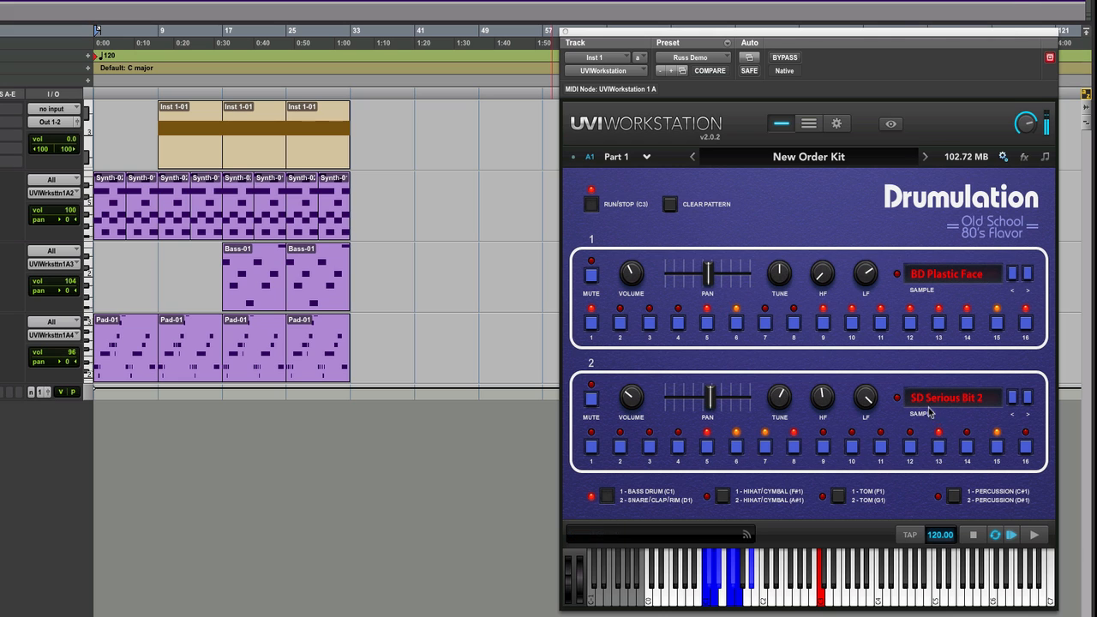
Change the snare sample to SD Hommies Soft, then step it on to SD Karlton 1
click(951, 397)
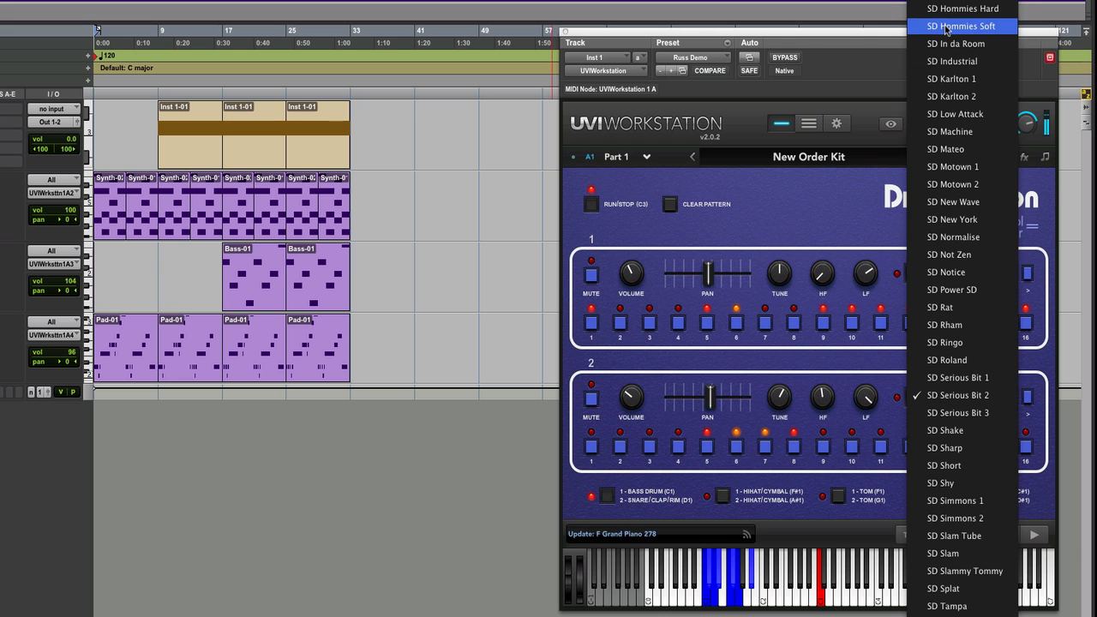
click(960, 26)
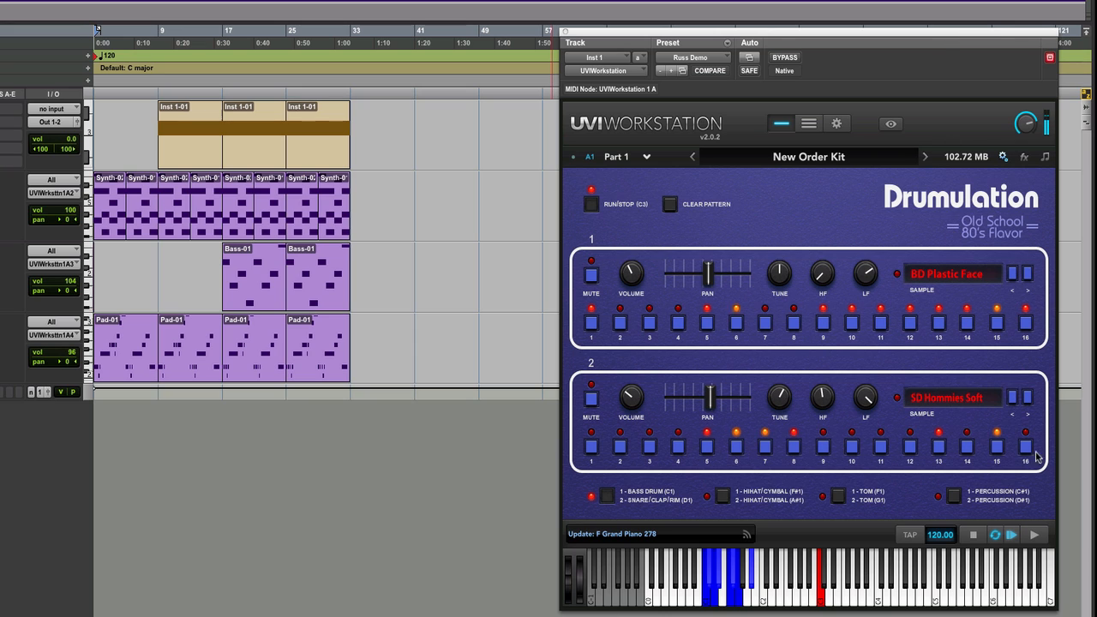
click(1026, 398)
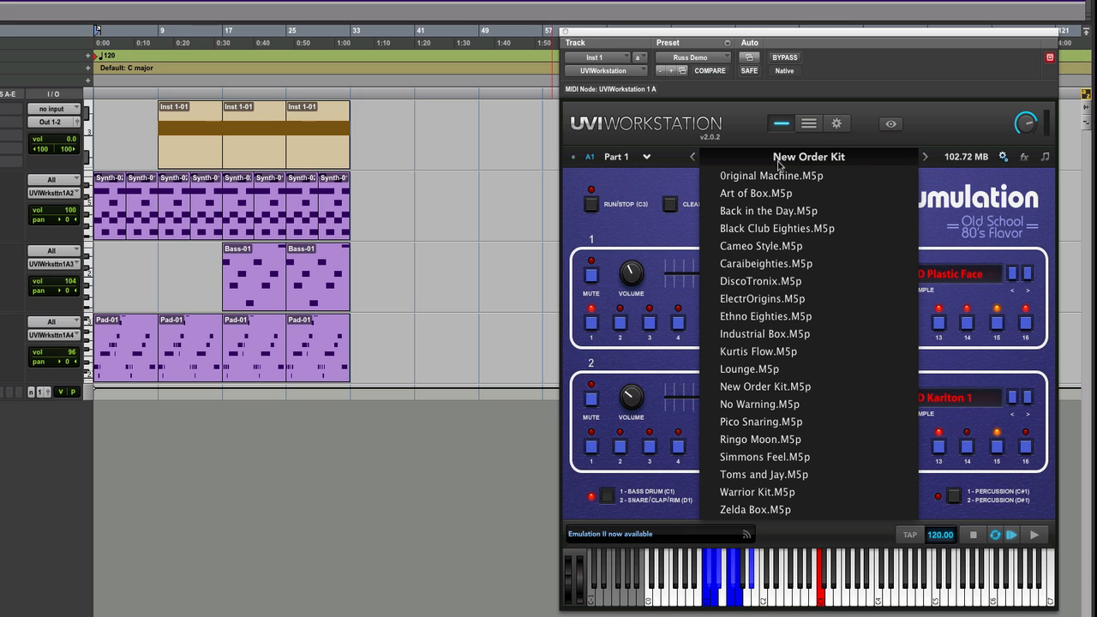
Reload Art of Box.M5p with BD Basic kick and SD Slam Tube snare and trigger it
click(765, 385)
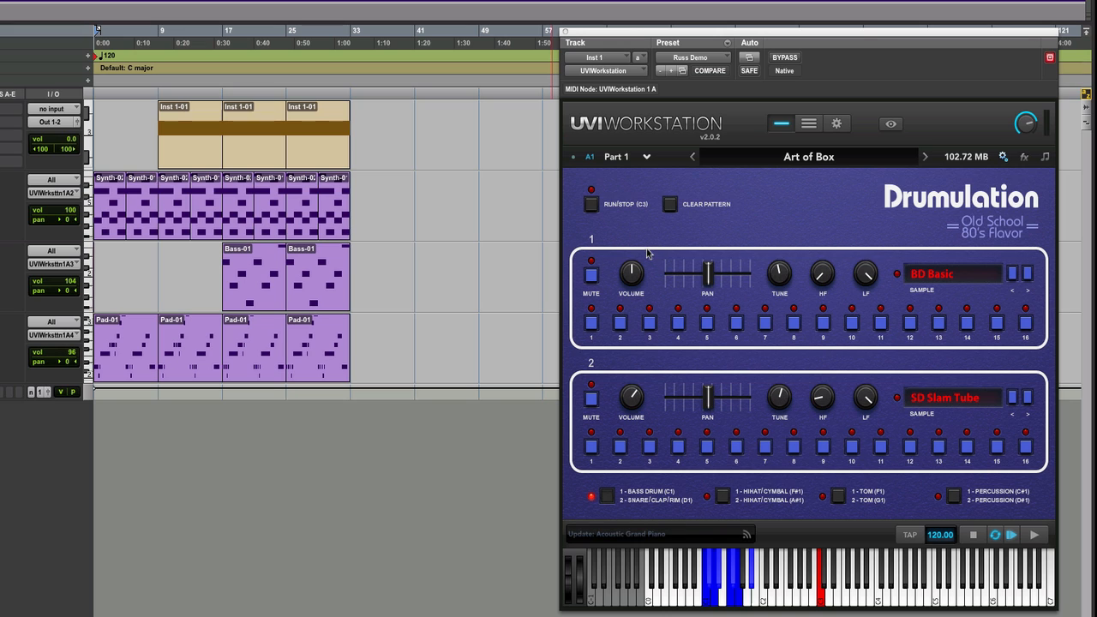
mouse_move(610, 504)
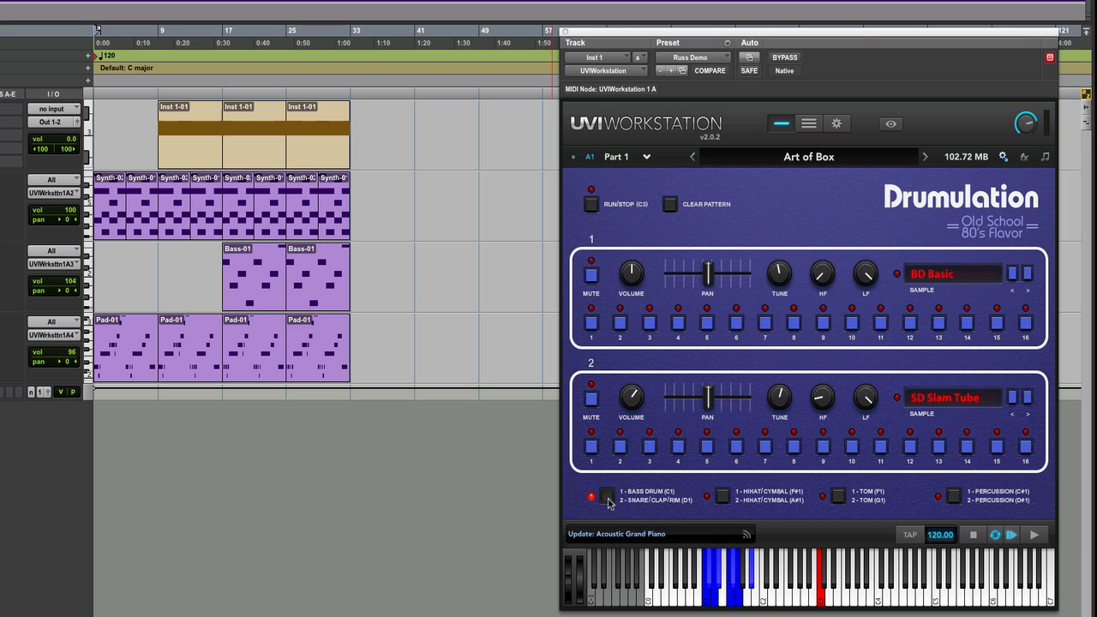
click(708, 496)
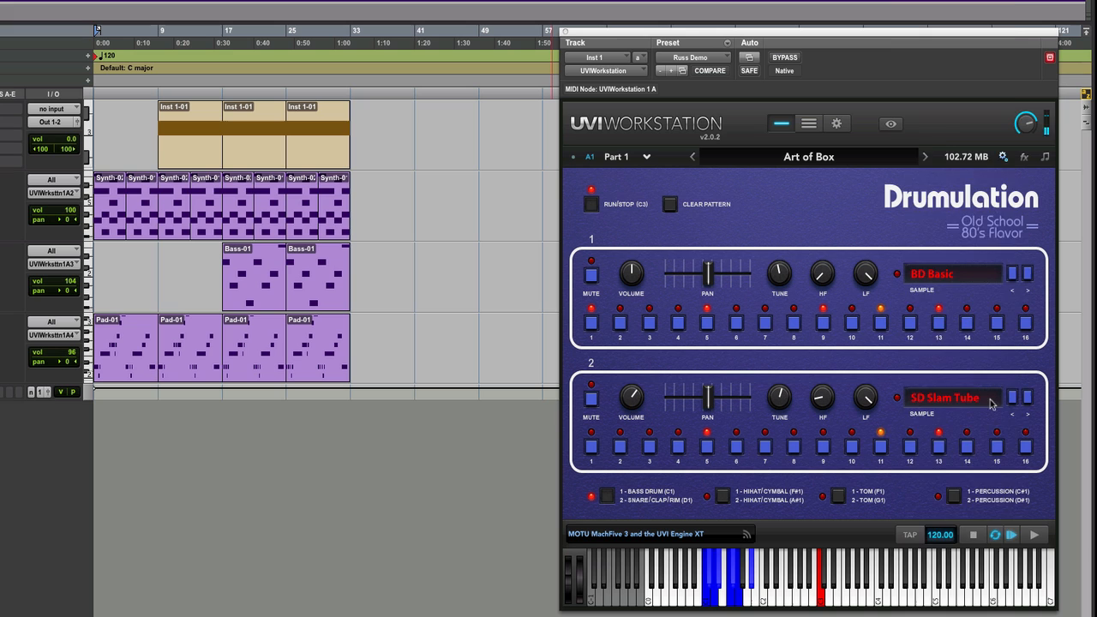
Bring up the snare sample list for the Art of Box kit
click(945, 397)
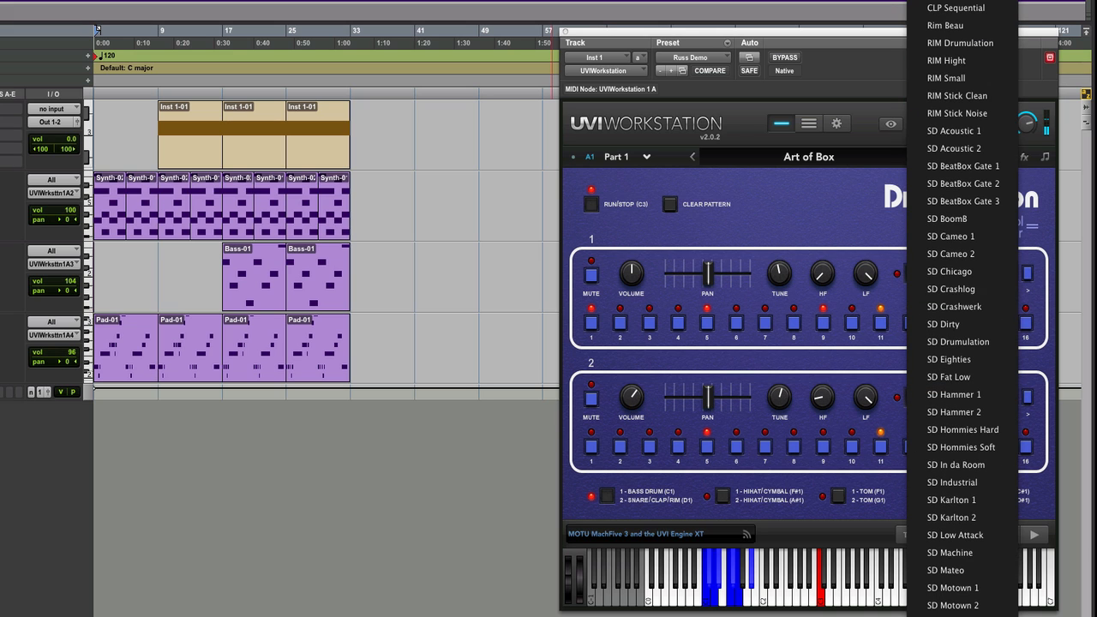
mouse_move(947, 60)
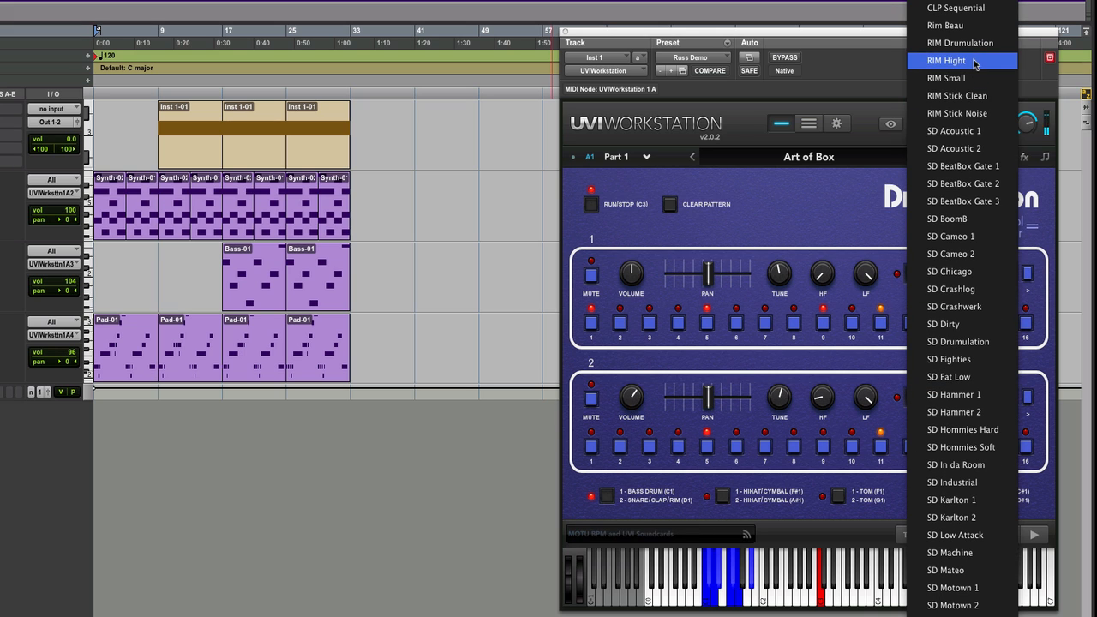
mouse_move(964, 184)
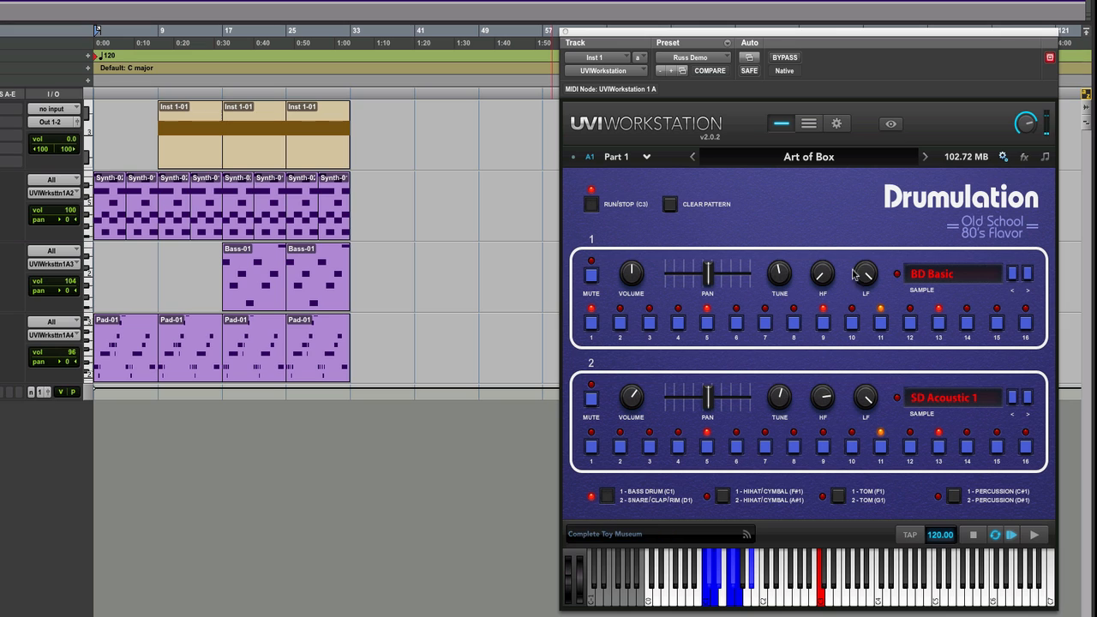
mouse_move(791, 418)
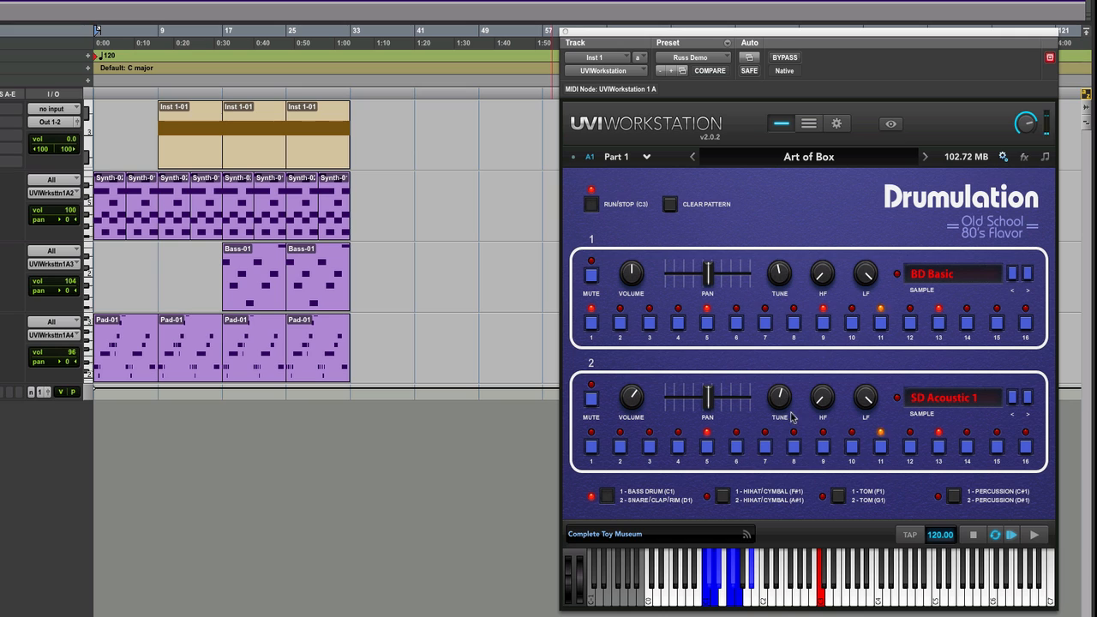
mouse_move(779, 396)
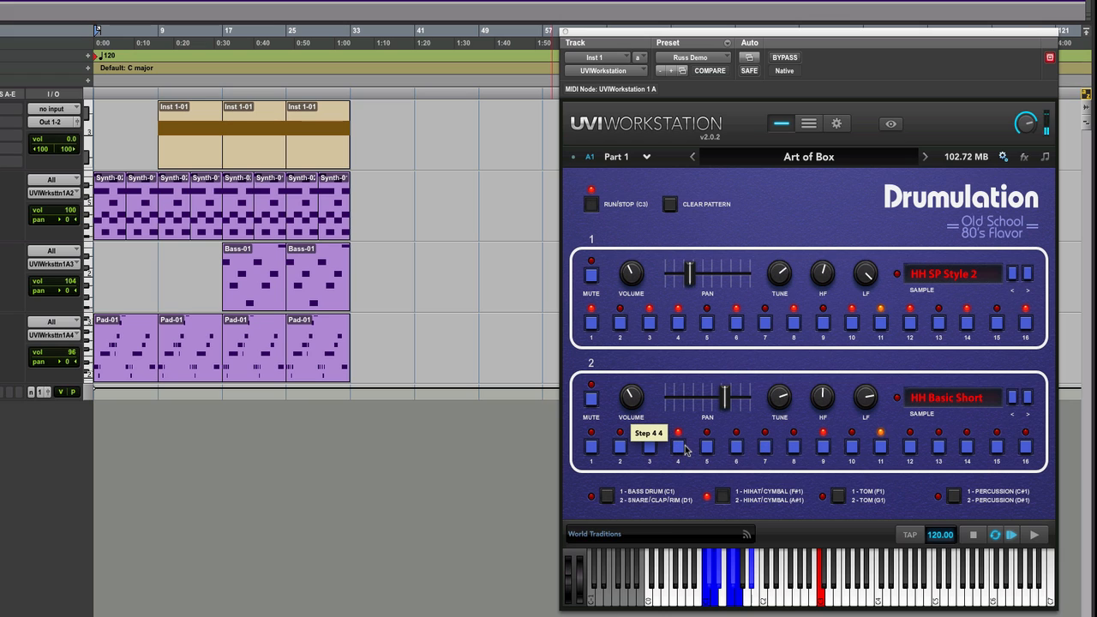
mouse_move(973, 398)
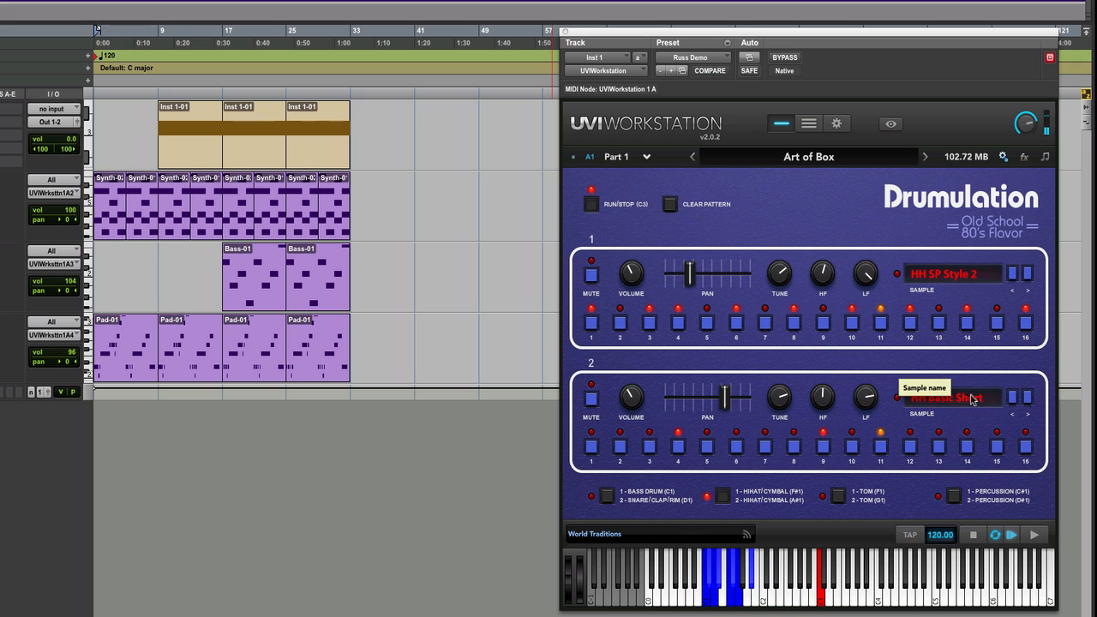
Edit the percussion voices, reload Art of Box.M5p, and show Part 1's tools page
click(1027, 397)
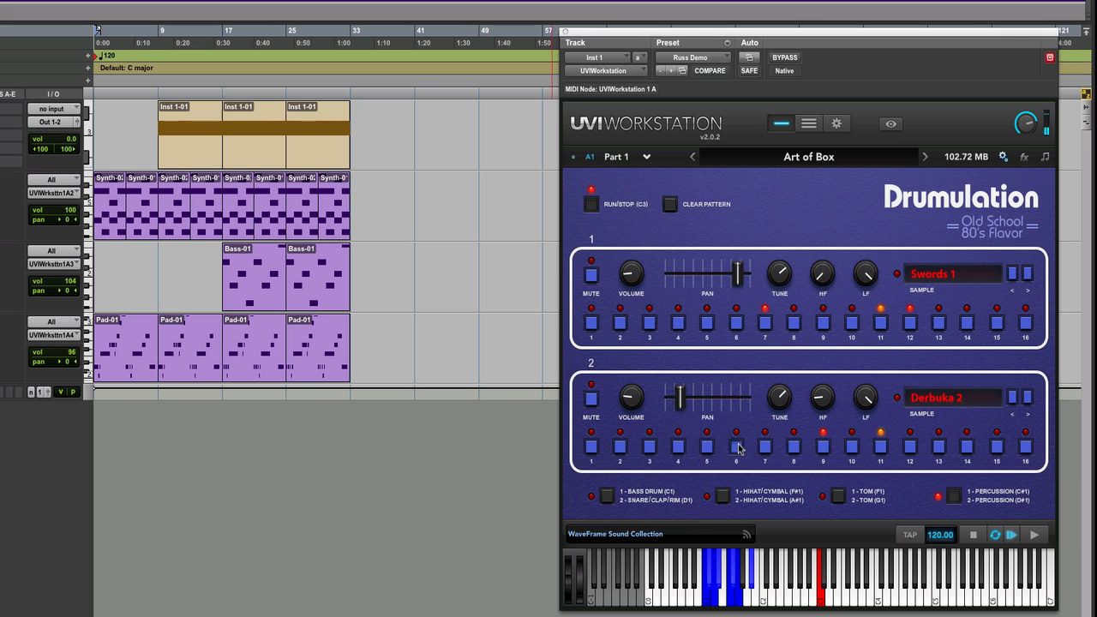
mouse_move(677, 448)
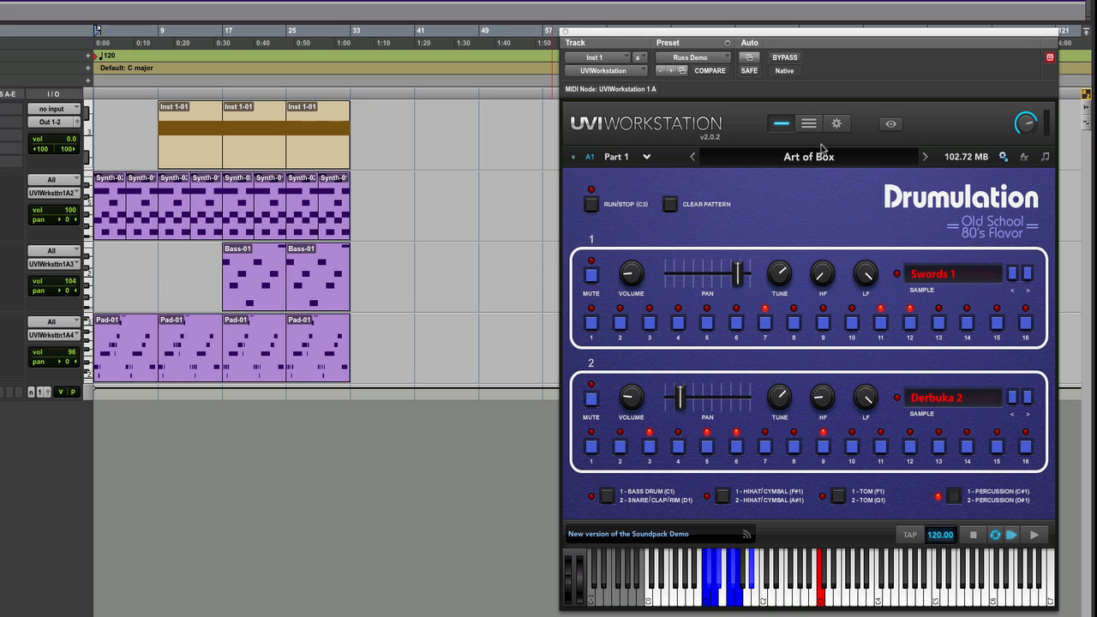
click(809, 156)
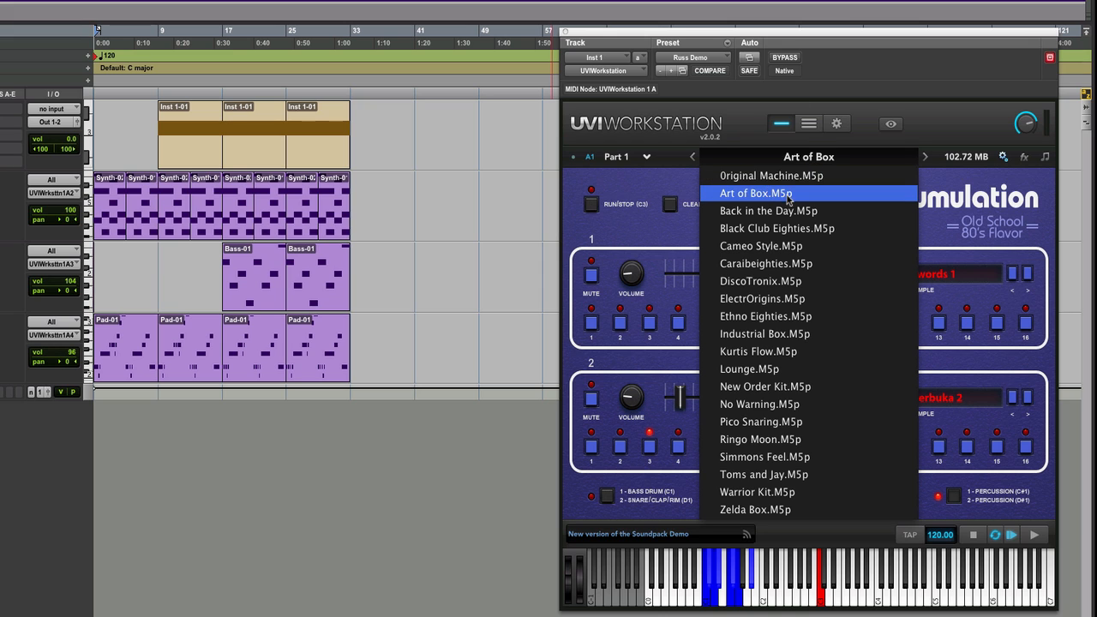
click(755, 193)
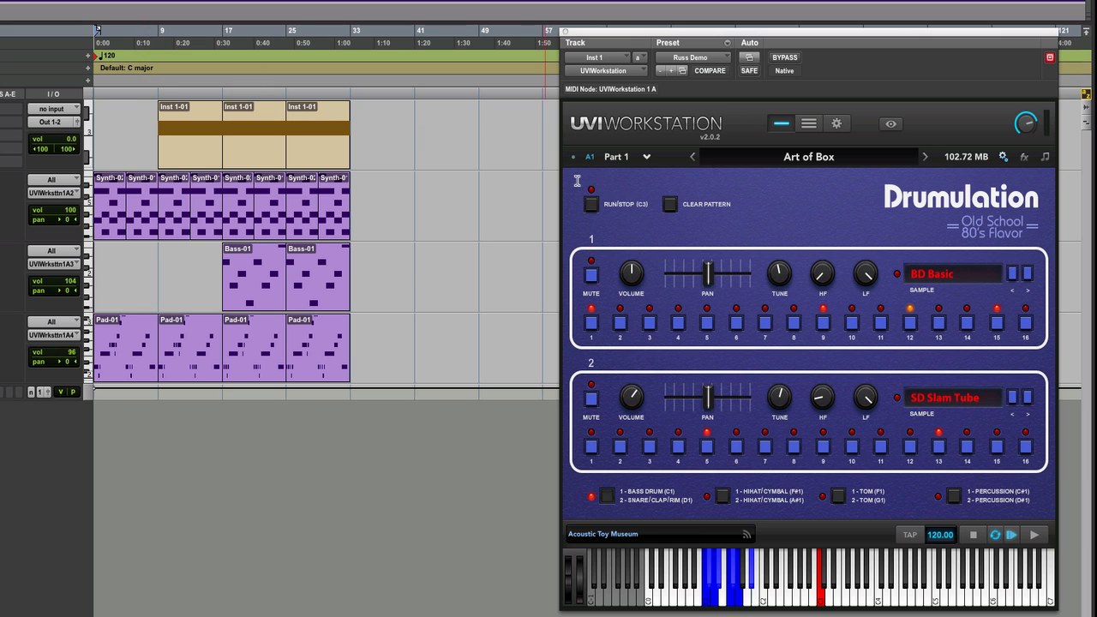
click(1024, 157)
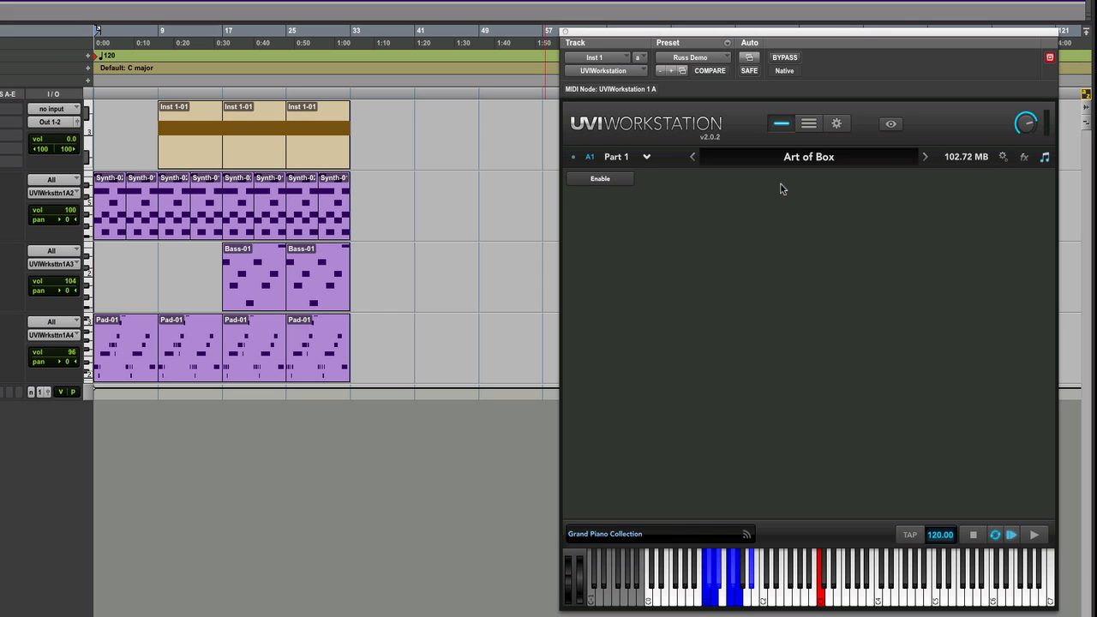
mouse_move(134, 341)
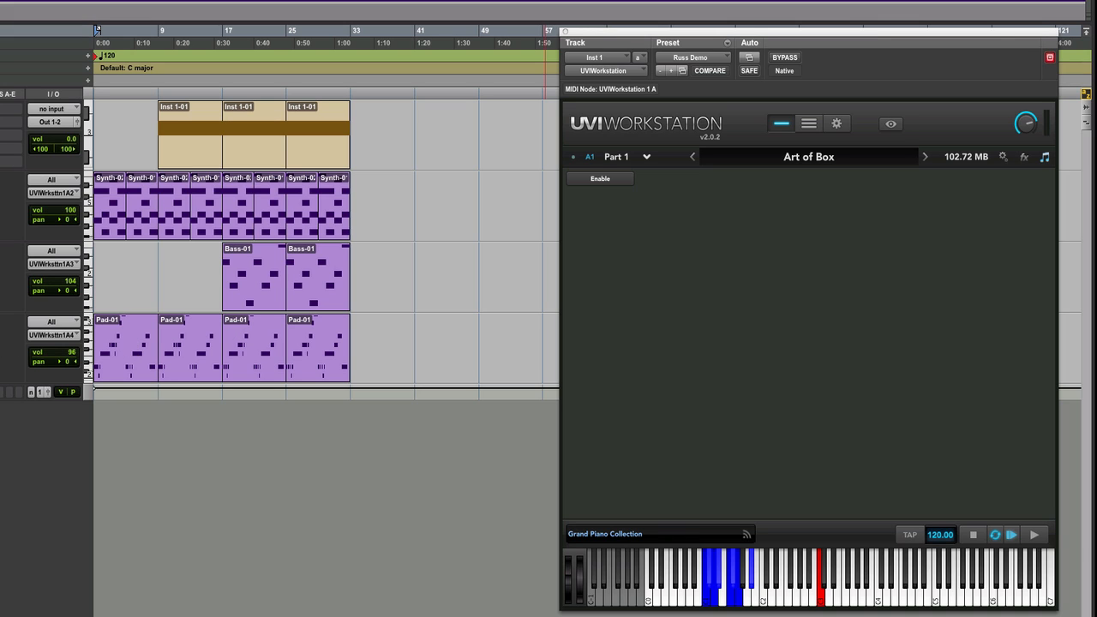
Switch to the multi overview listing the four loaded parts
click(808, 123)
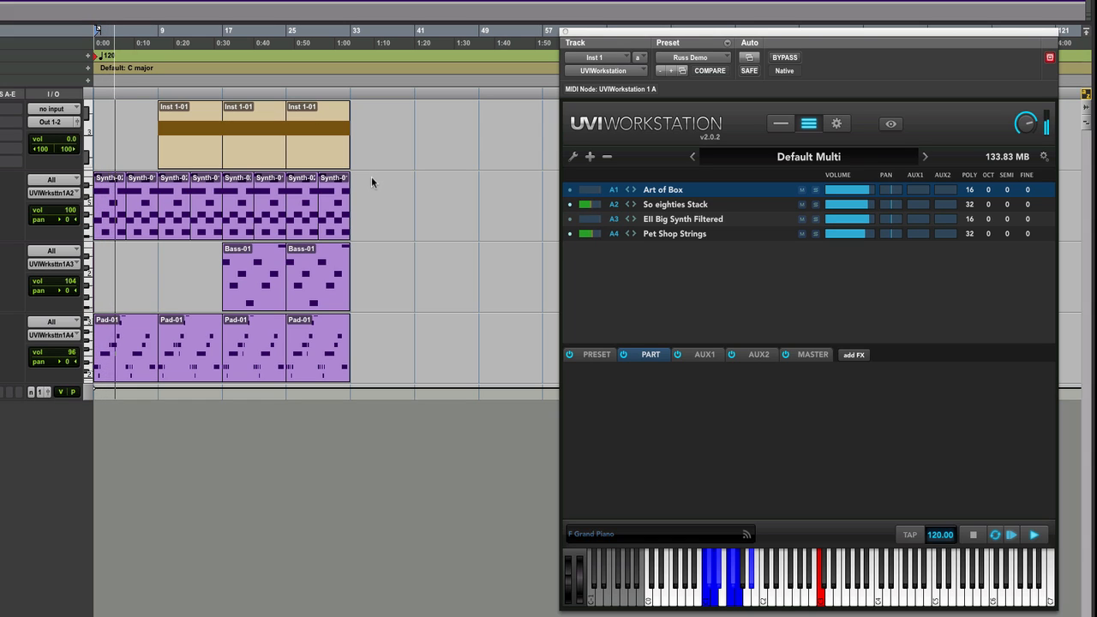
Nudge the master output knob down slightly while viewing the multi
drag(1026, 120, 1026, 129)
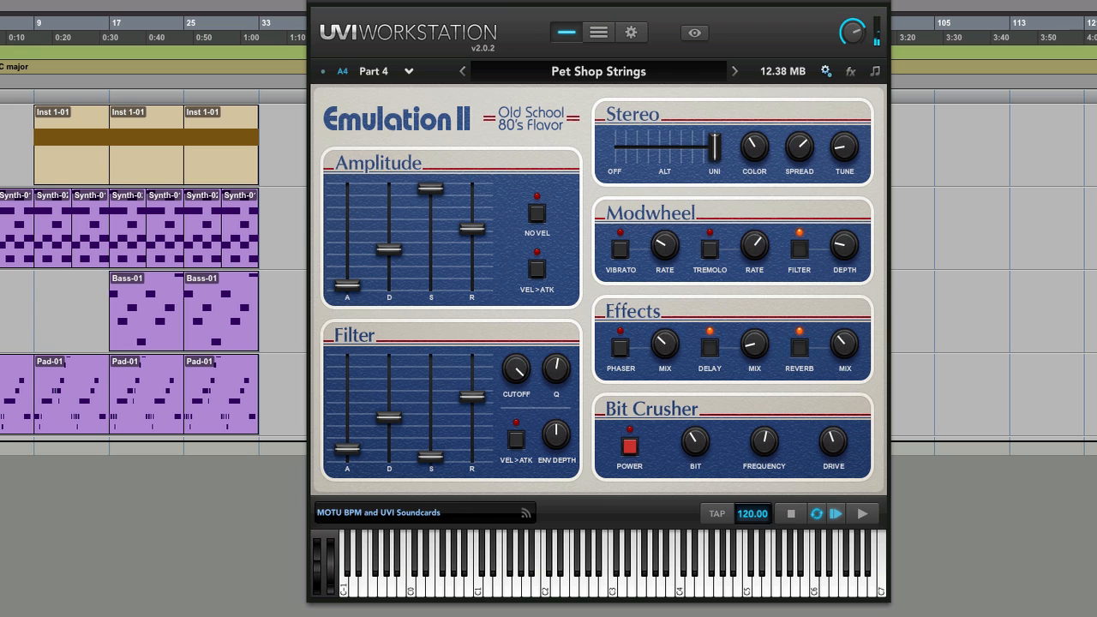
Browse the Emulation 2 library through Choirs-Voices, Fretted, Keyboards and the next category
click(598, 72)
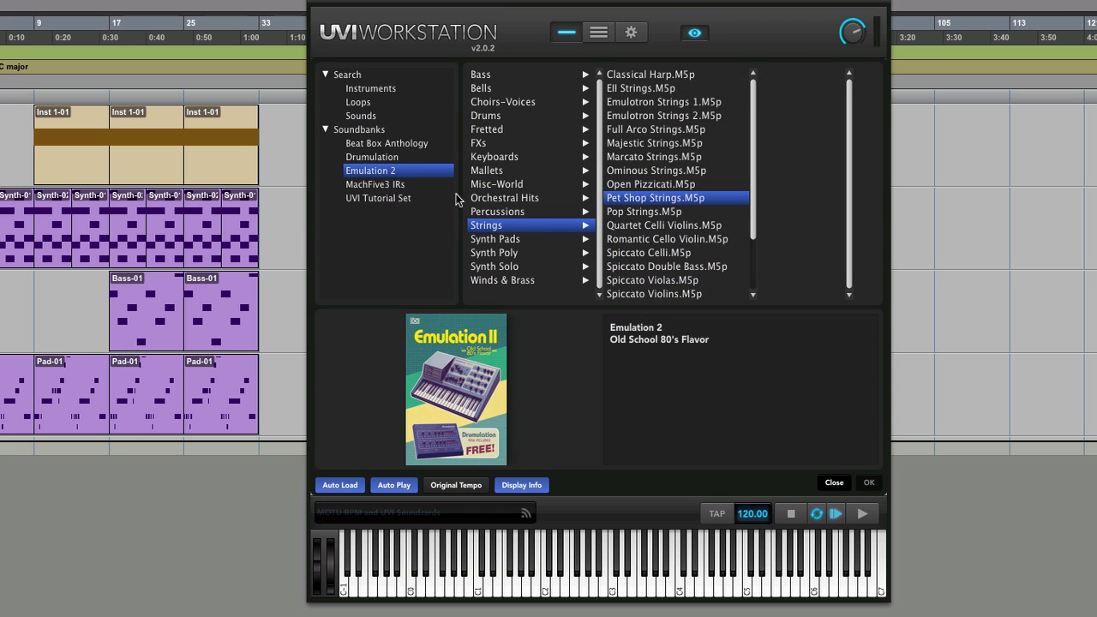
click(503, 101)
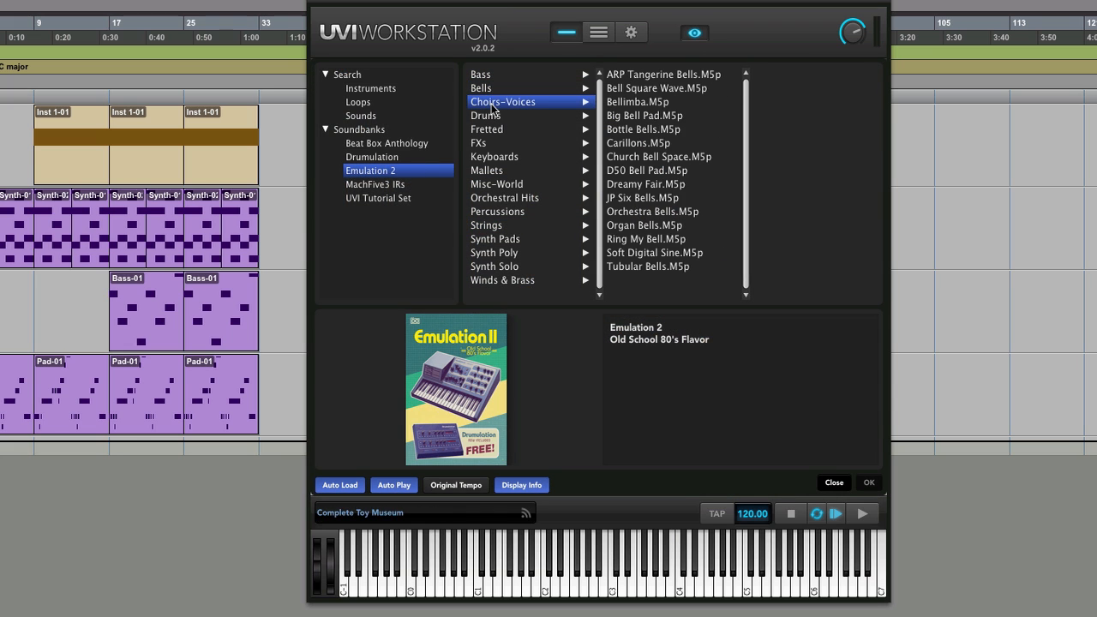
click(487, 130)
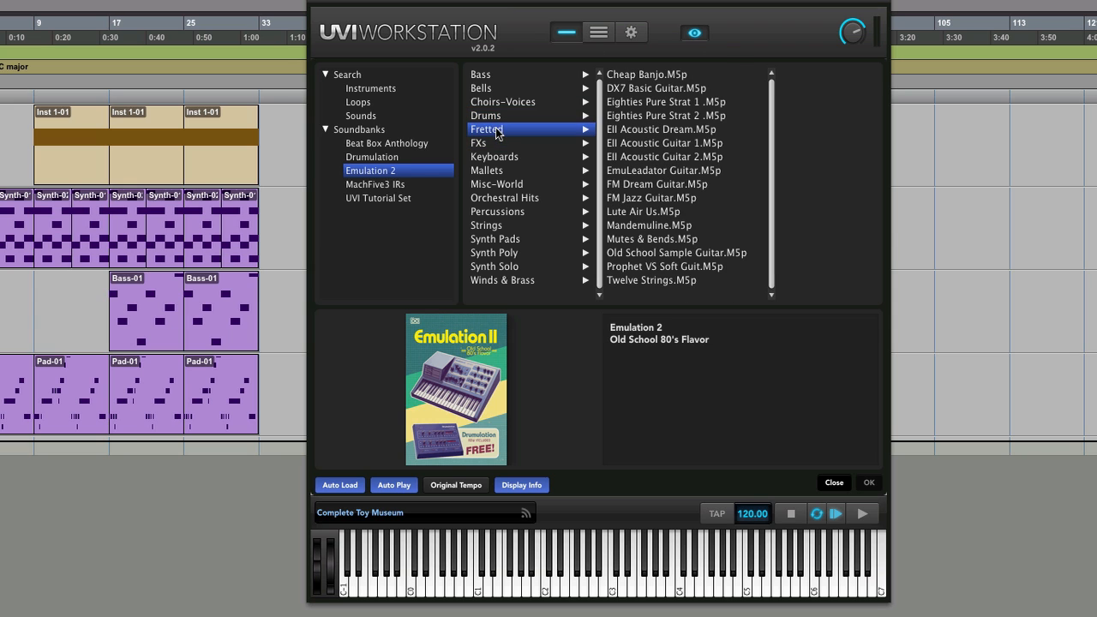
click(494, 156)
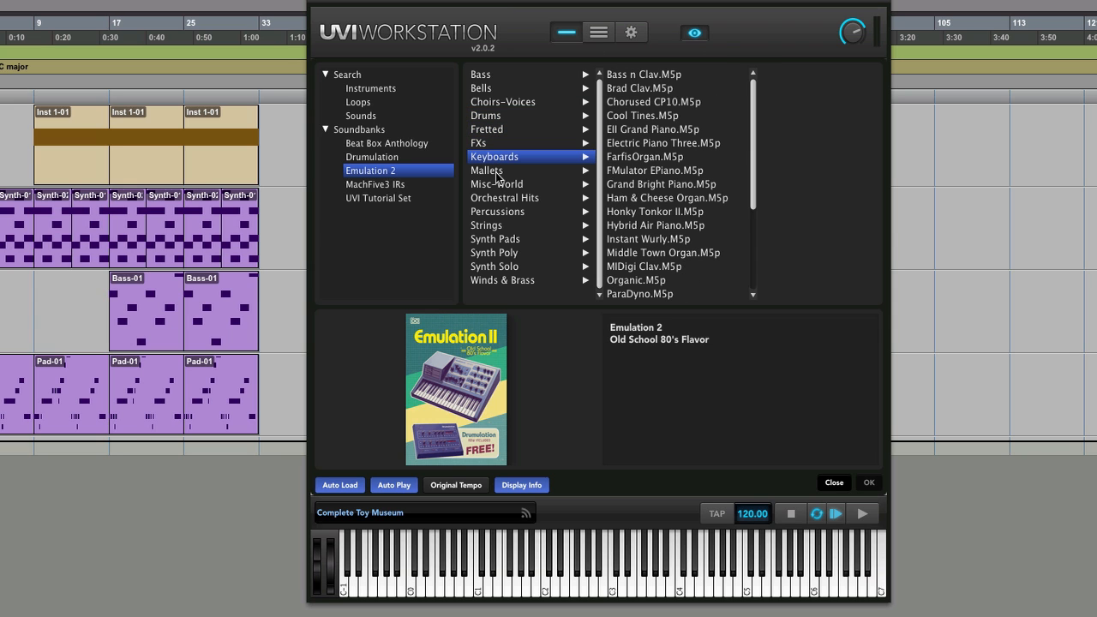
click(480, 74)
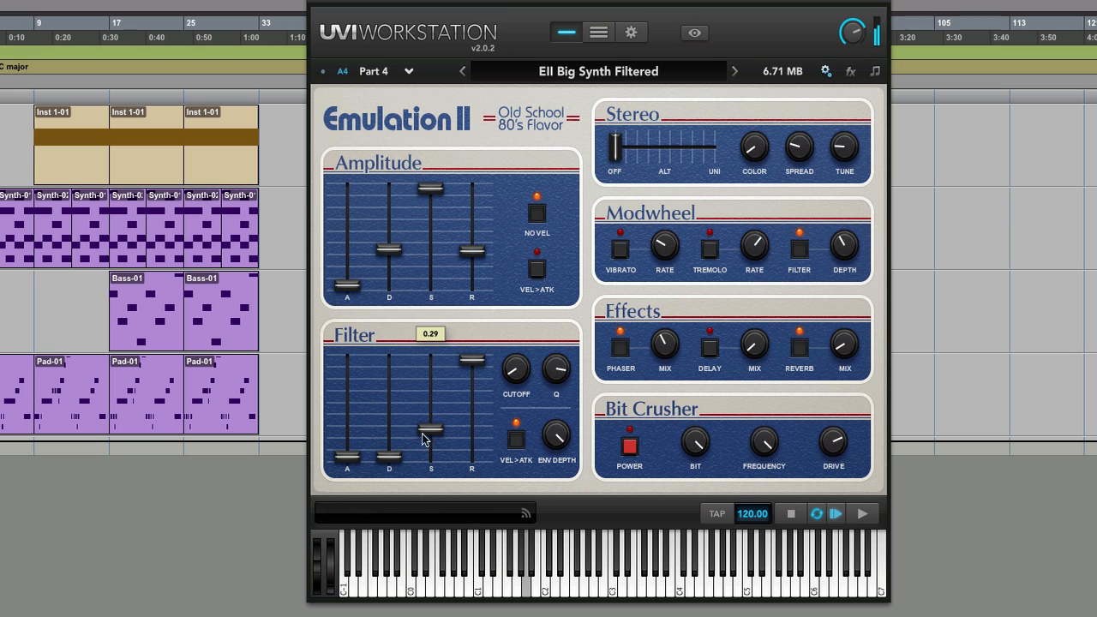
Raise the filter sustain, lengthen the amplitude decay and drop amplitude sustain to 0.00
drag(430, 426, 461, 403)
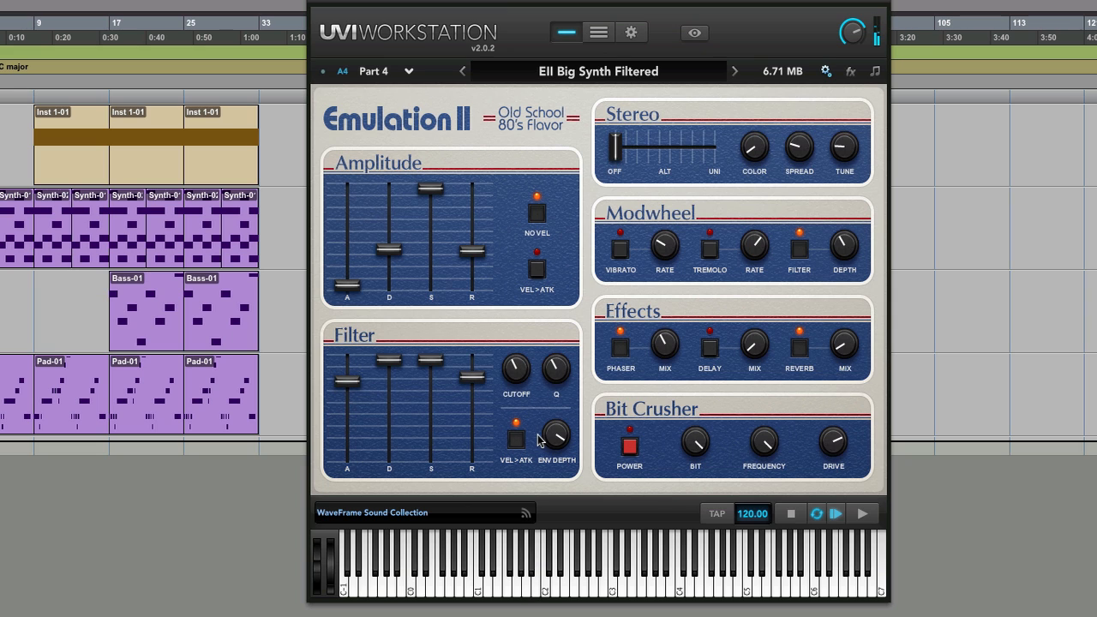
mouse_move(517, 416)
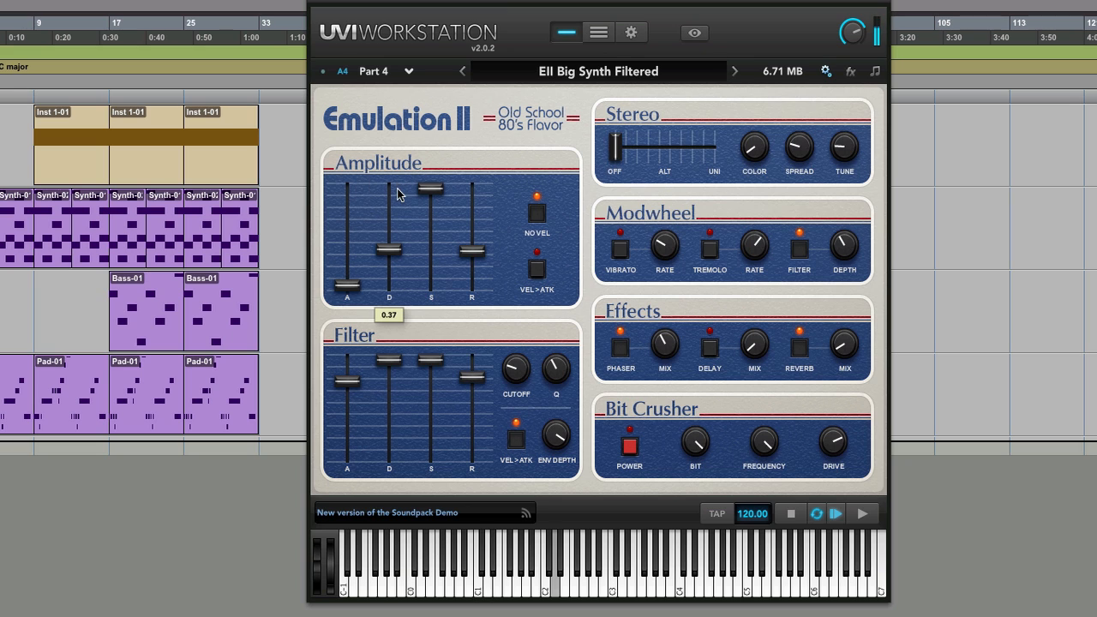
drag(431, 249, 430, 188)
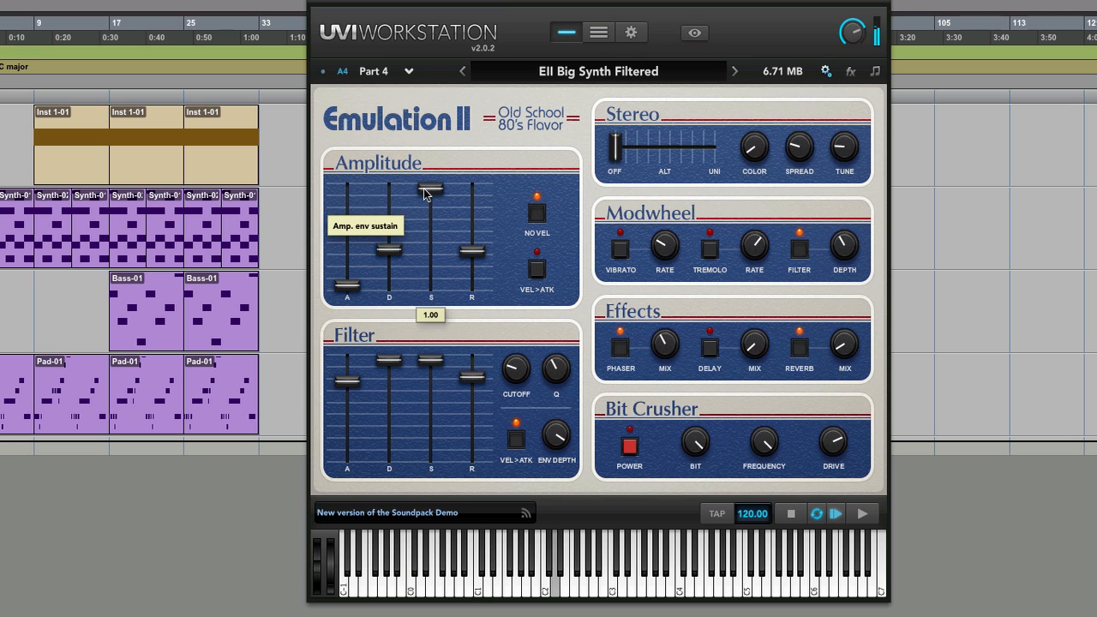
drag(431, 248, 431, 279)
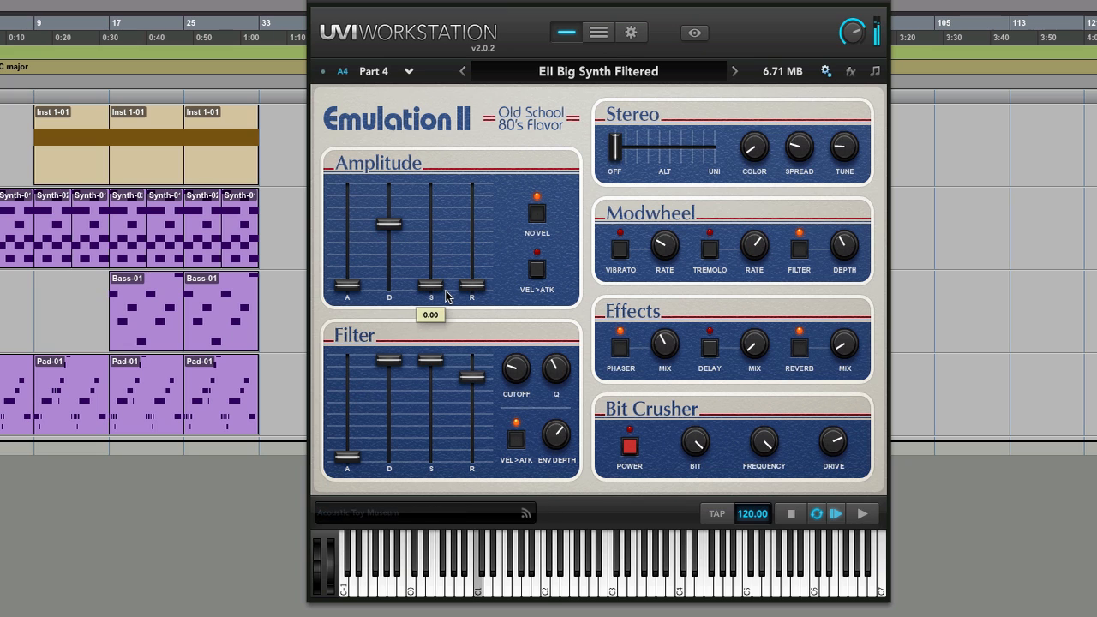
mouse_move(587, 283)
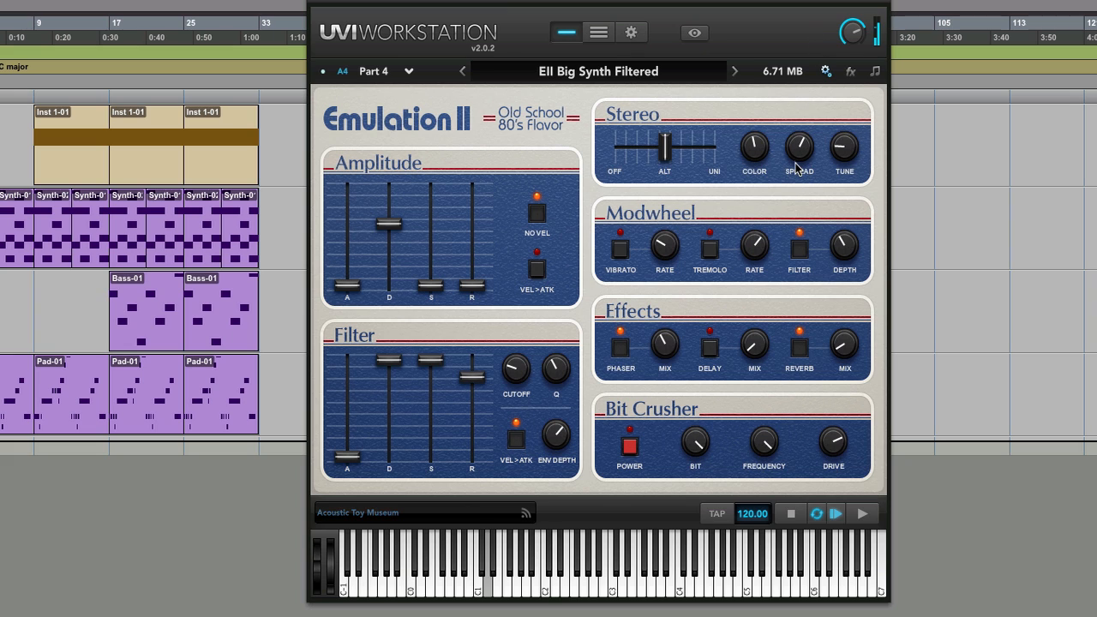
mouse_move(798, 147)
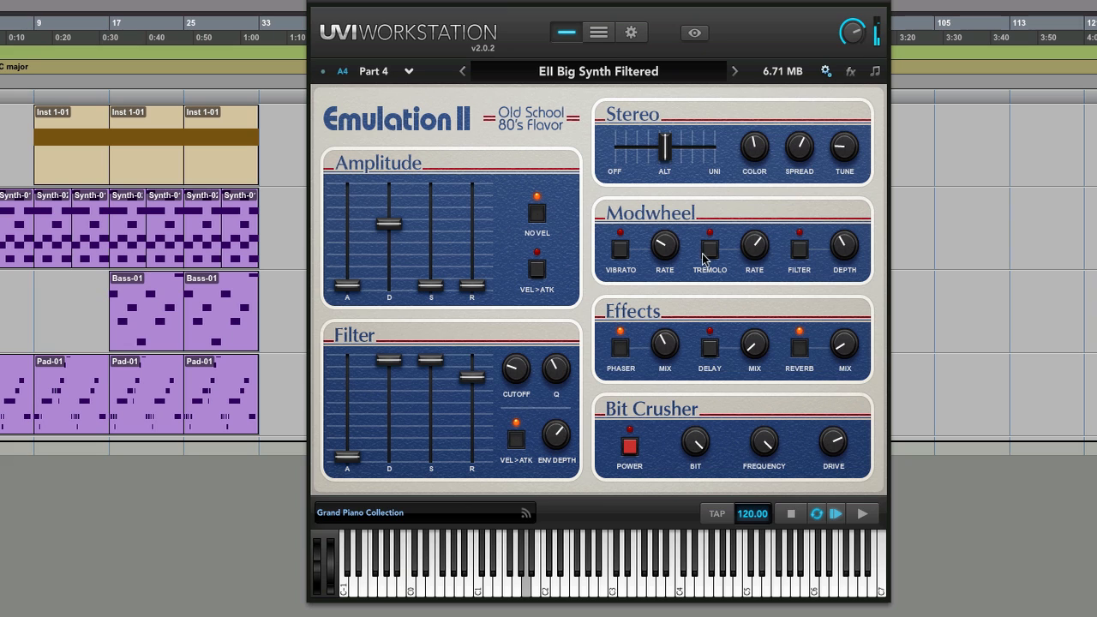
mouse_move(619, 246)
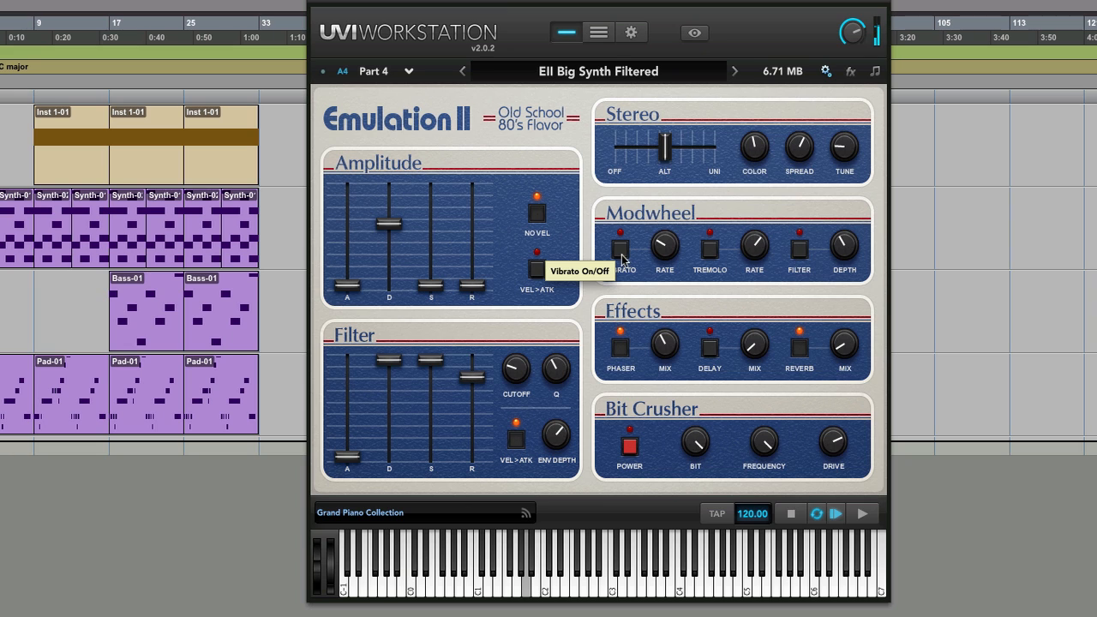
mouse_move(854, 263)
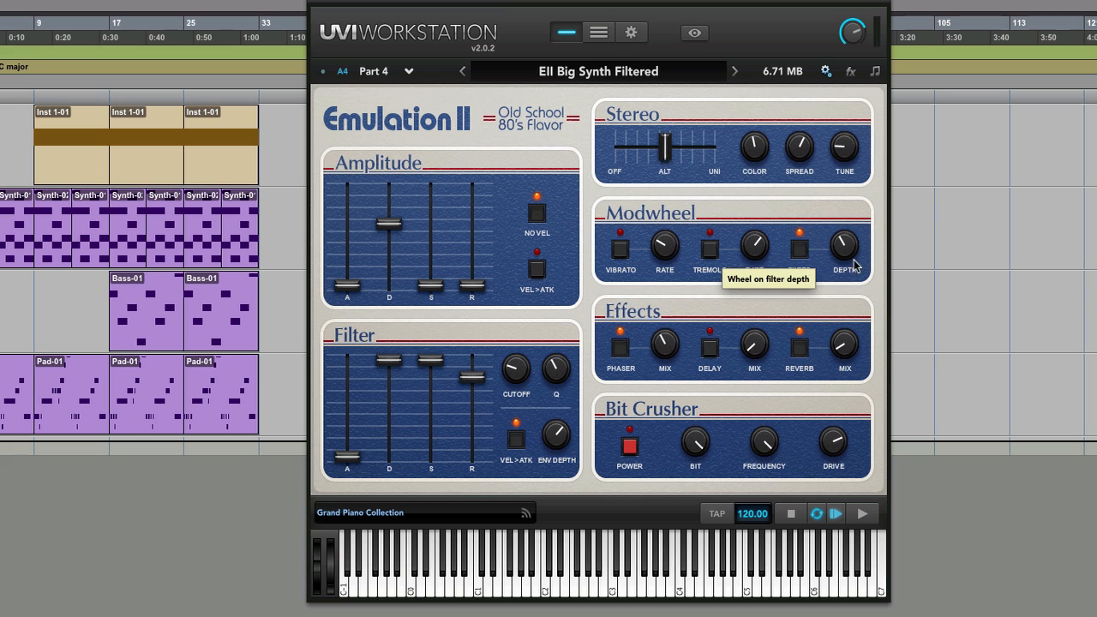
mouse_move(772, 332)
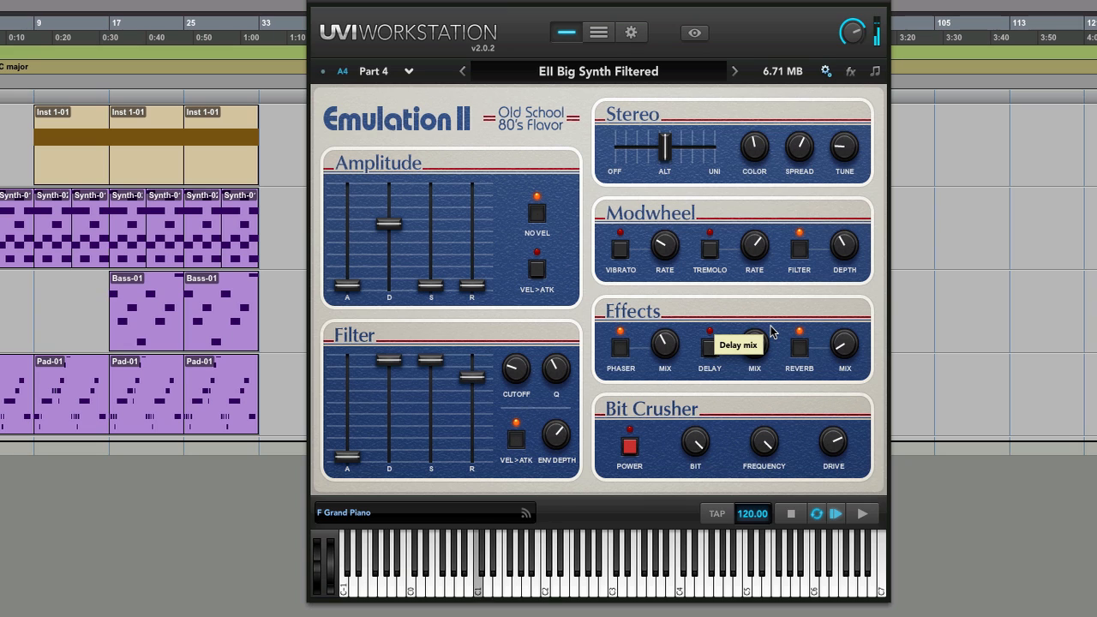
mouse_move(806, 354)
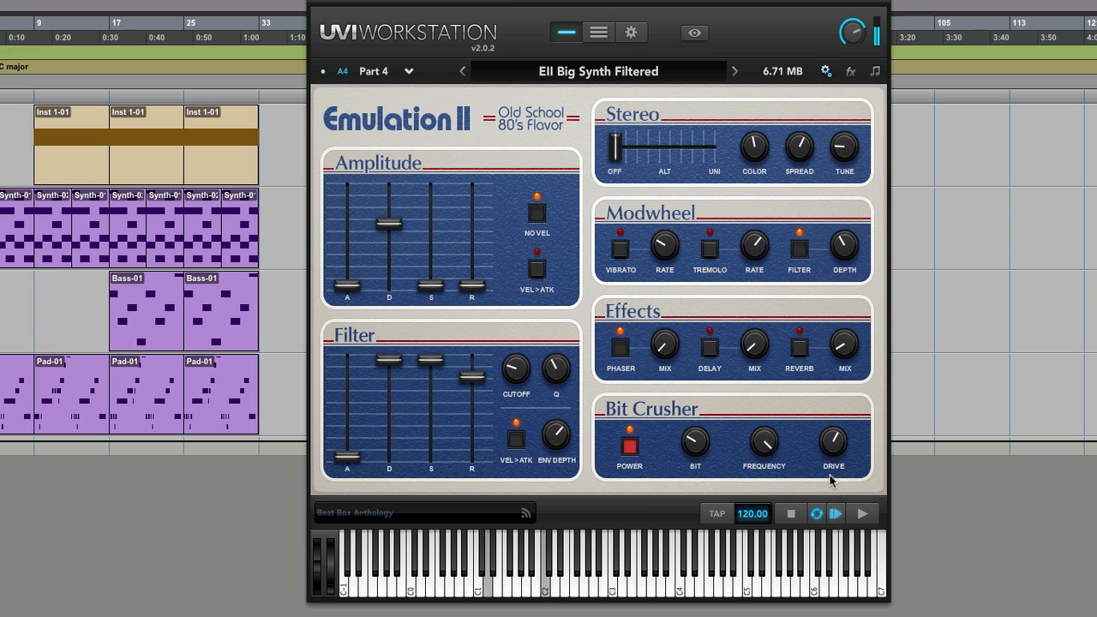
mouse_move(799, 392)
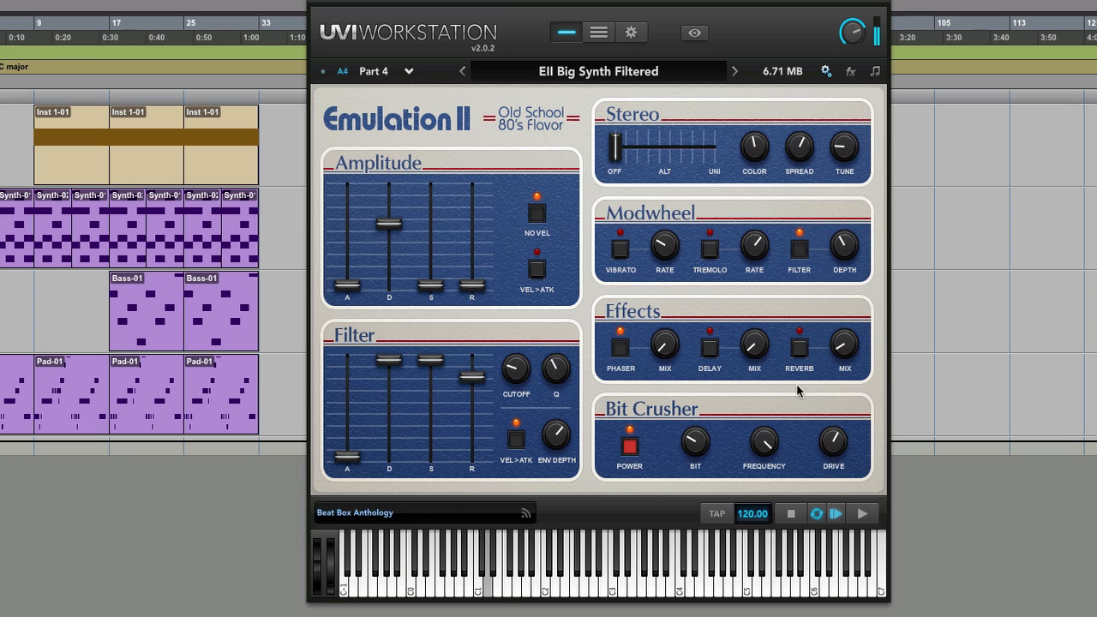
Switch the Bit Crusher effect off and back on
click(629, 447)
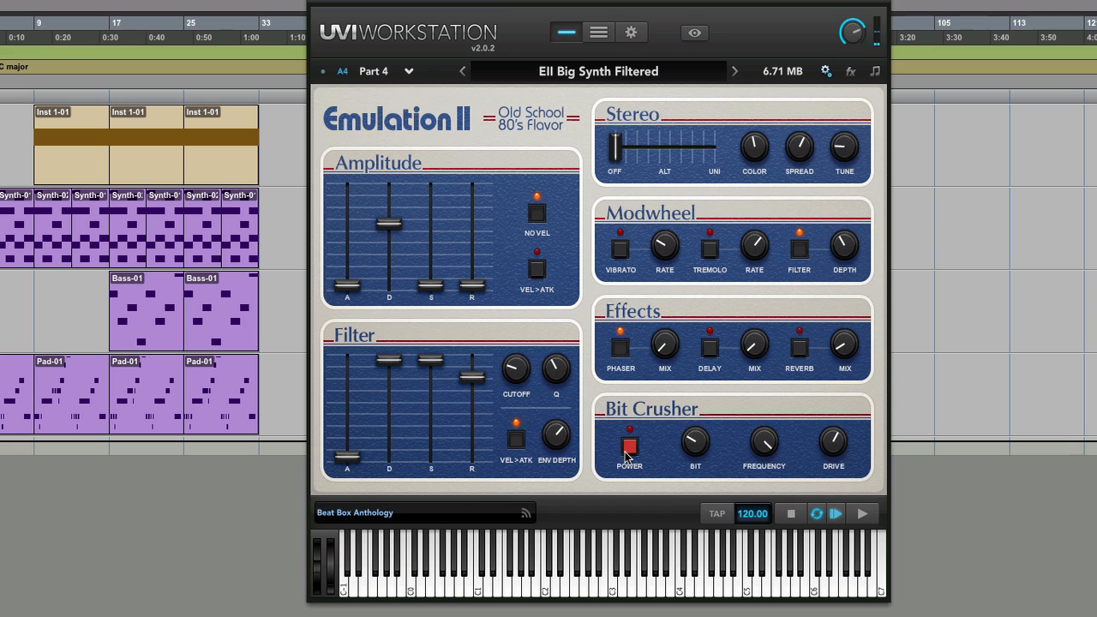
click(629, 443)
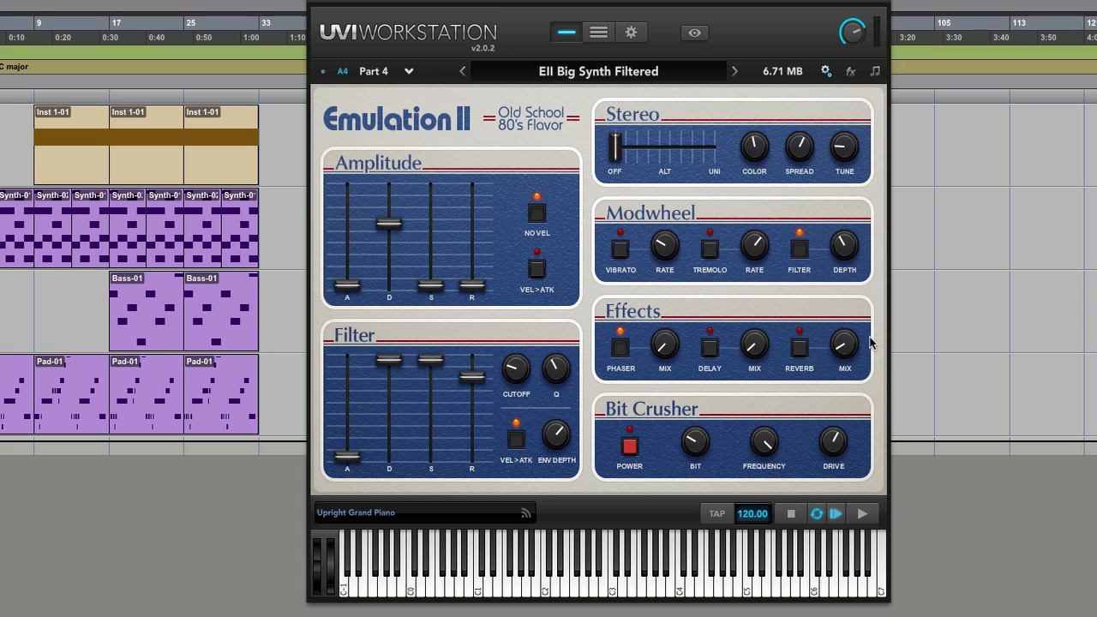
mouse_move(783, 369)
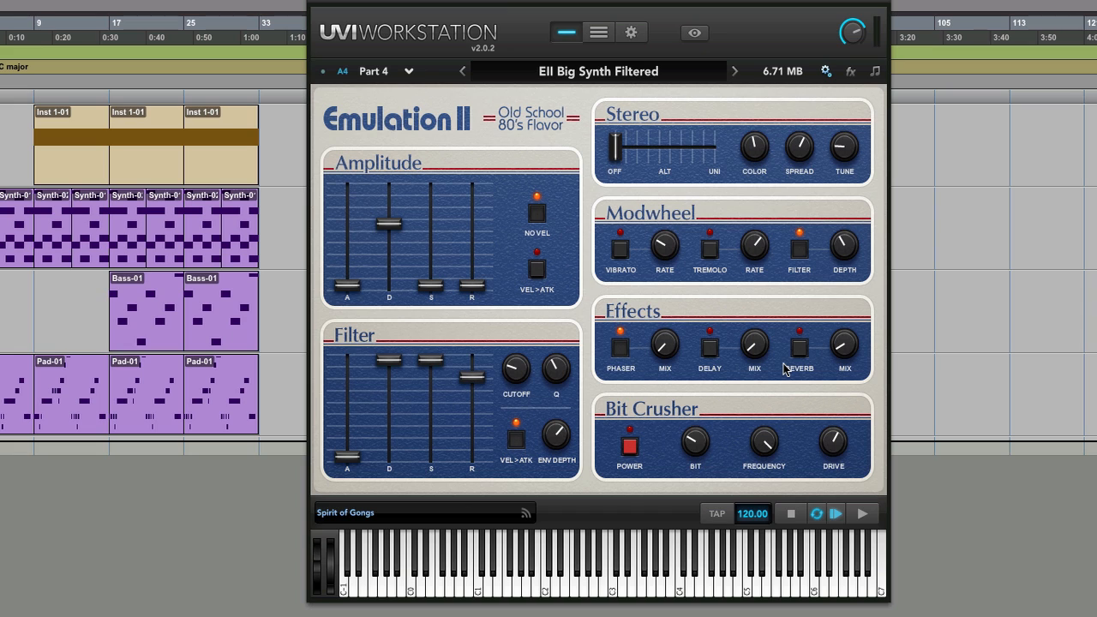
Step through Big Synth Mono and Poly presets until Electric Bass Harmo loads
click(735, 71)
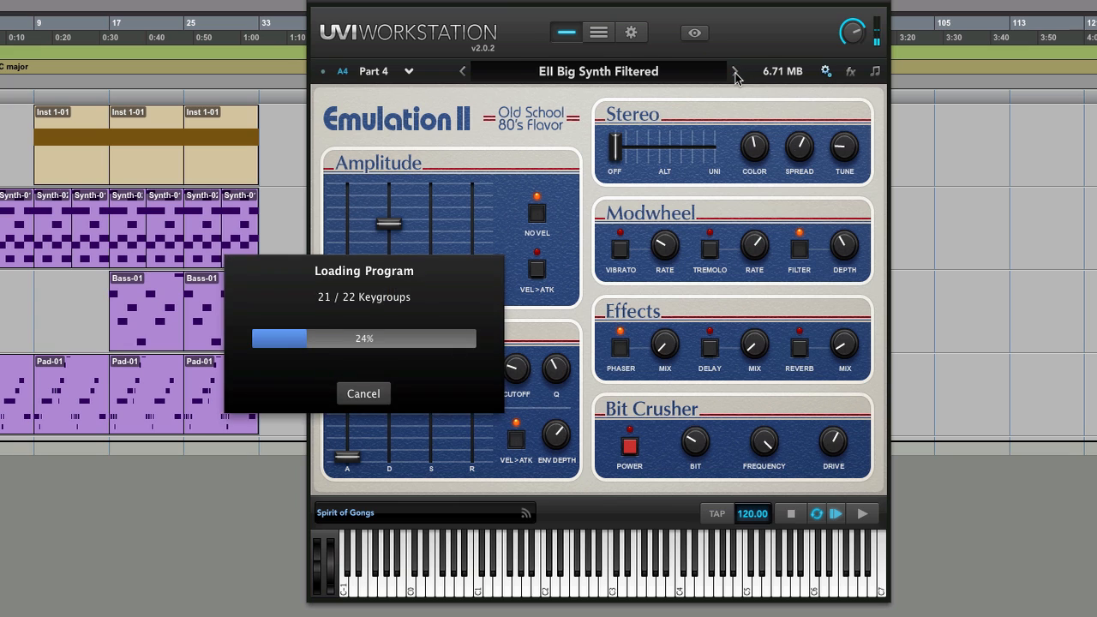
click(712, 71)
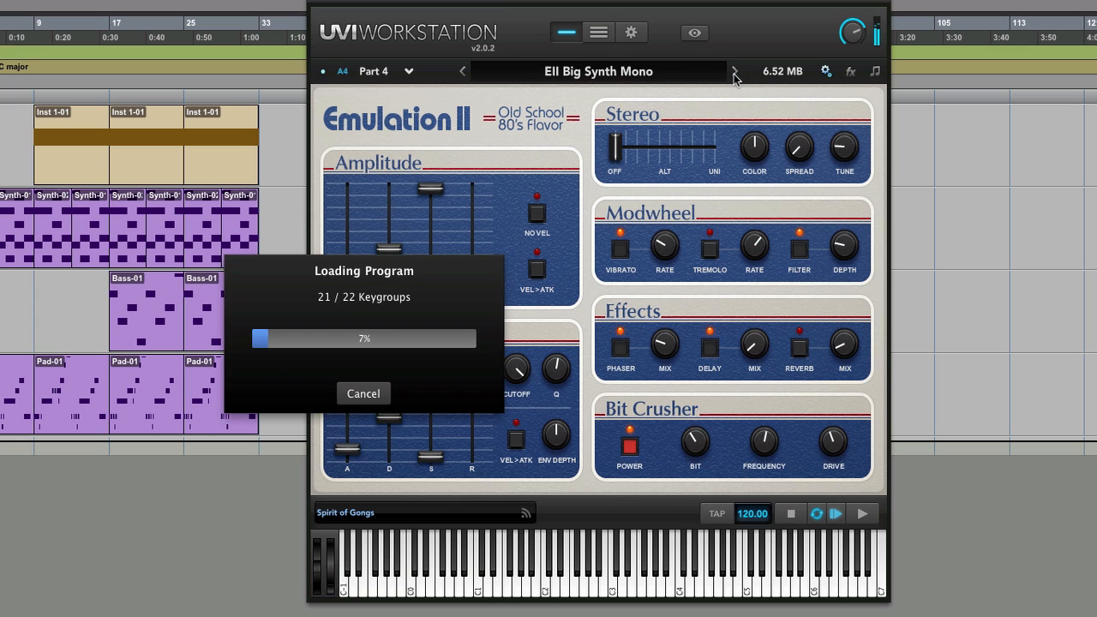
click(735, 71)
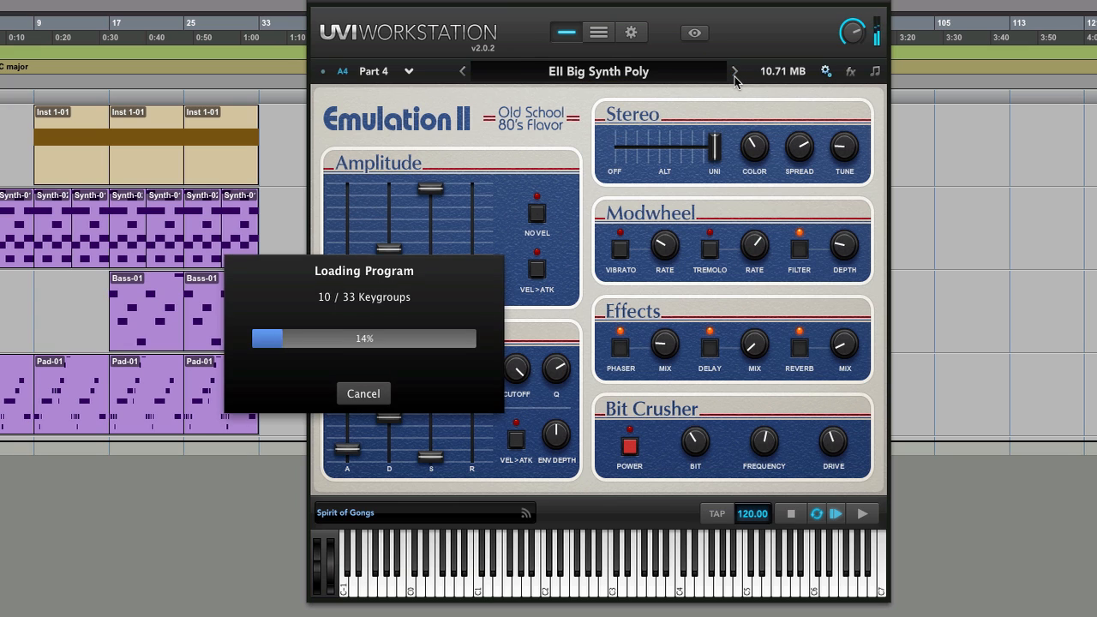
click(735, 71)
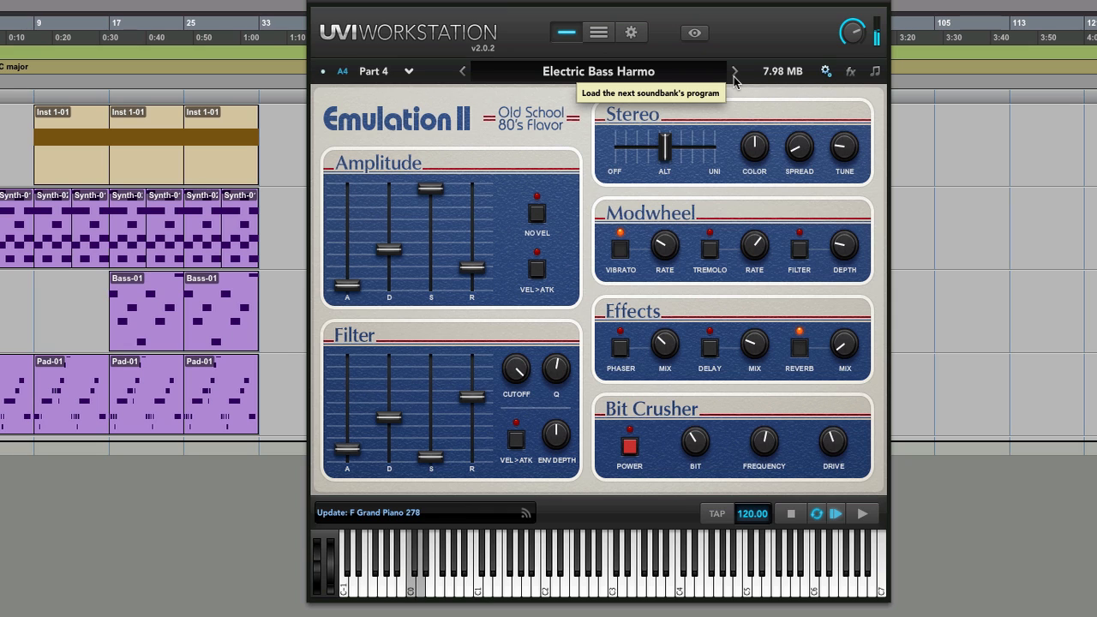
mouse_move(598, 71)
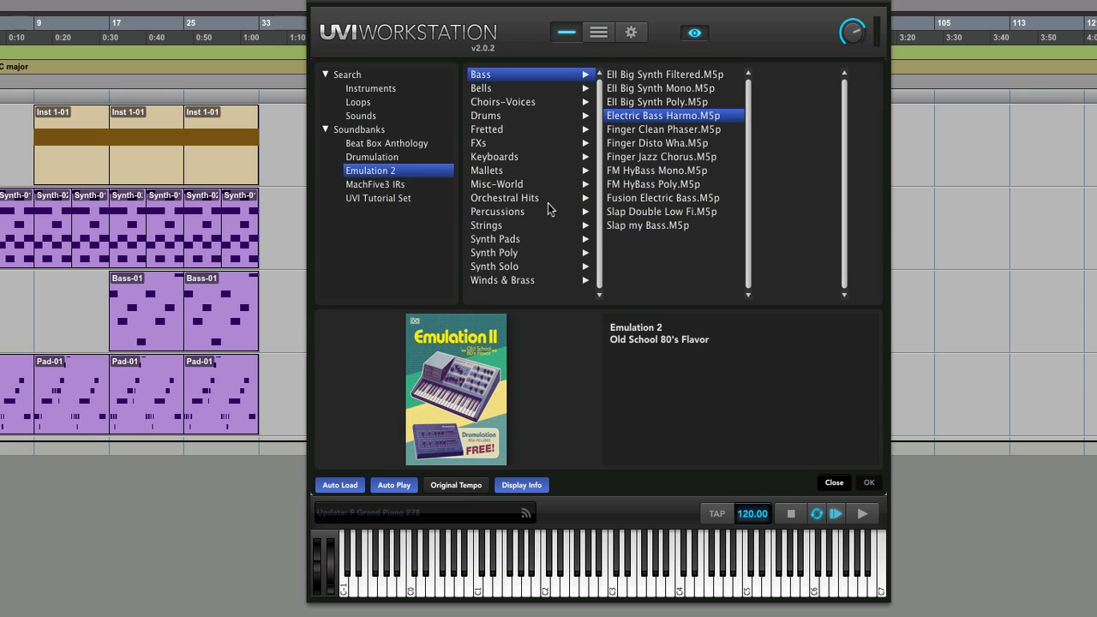
Load the EII Strings program from the Emulation 2 browser
click(486, 225)
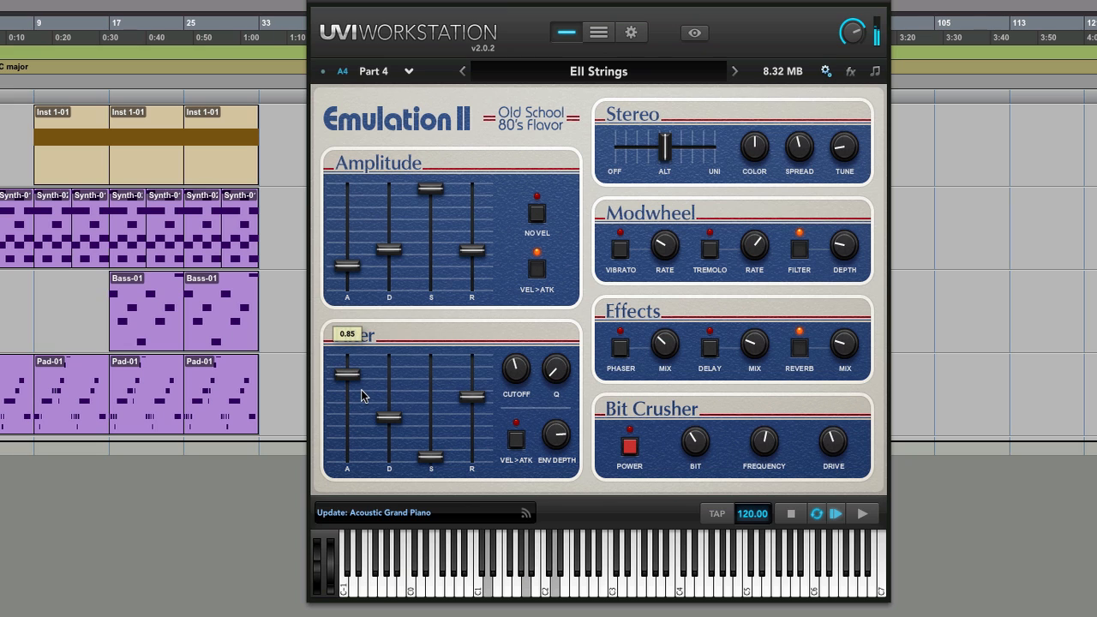
mouse_move(561, 295)
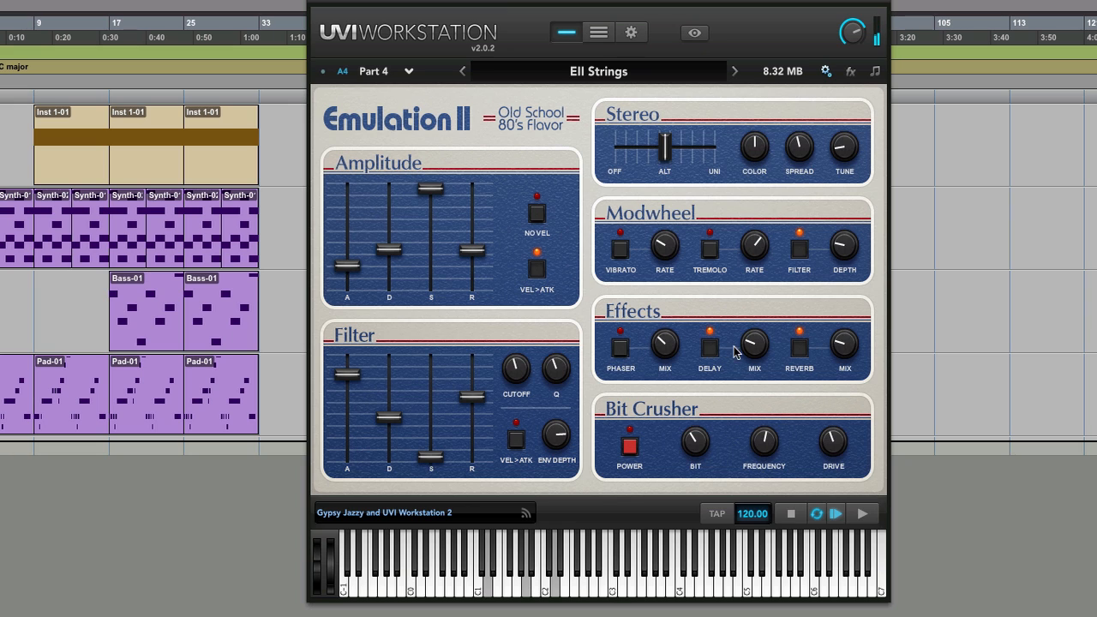
mouse_move(862, 278)
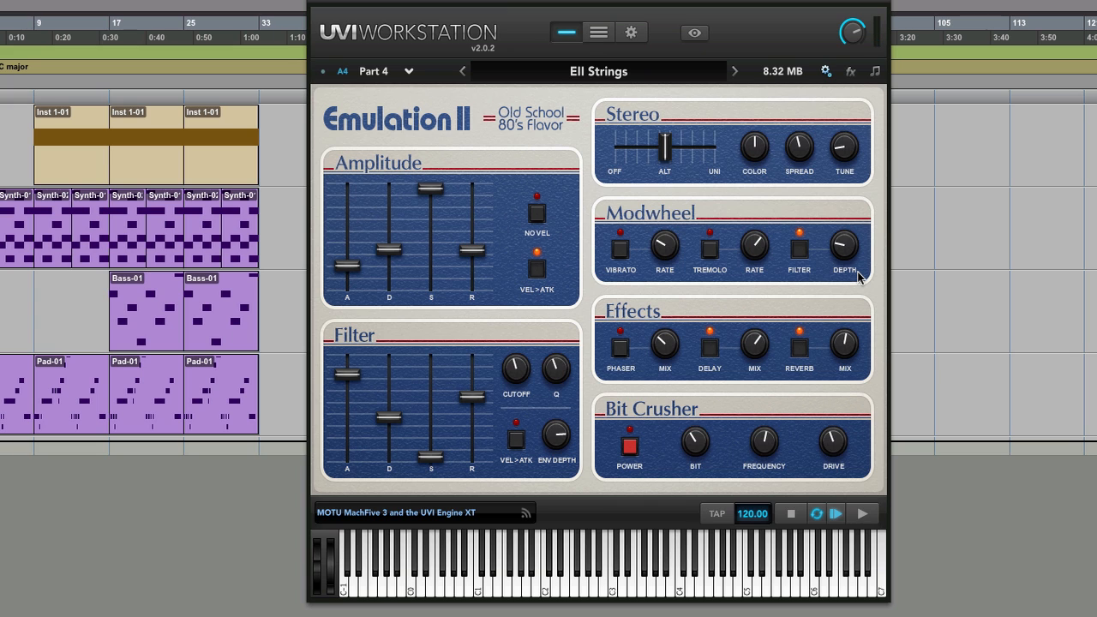
Show the dropdown list of Emulation II string programs from the program name field
click(599, 72)
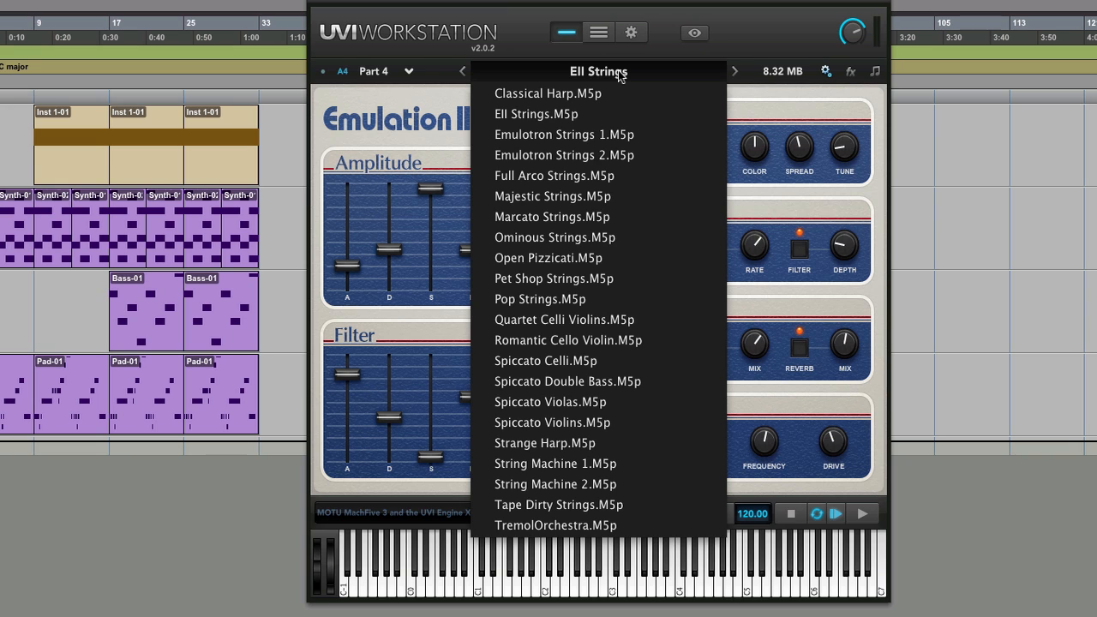
mouse_move(569, 340)
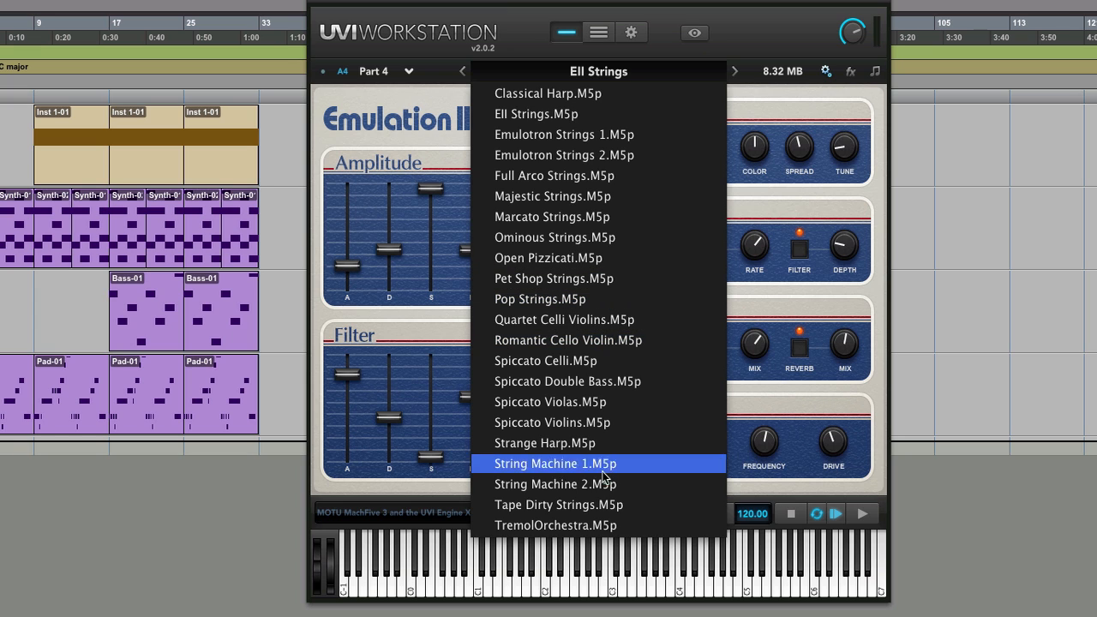
mouse_move(583, 381)
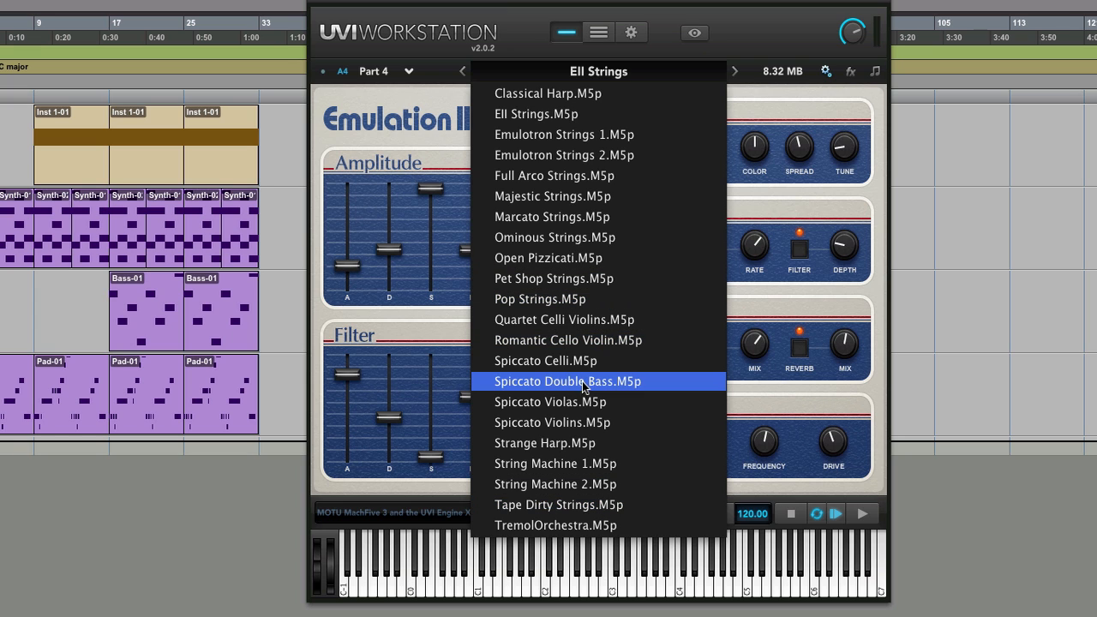
Load Spiccato Double Bass.M5p into Part 4 in place of EII Strings
click(568, 382)
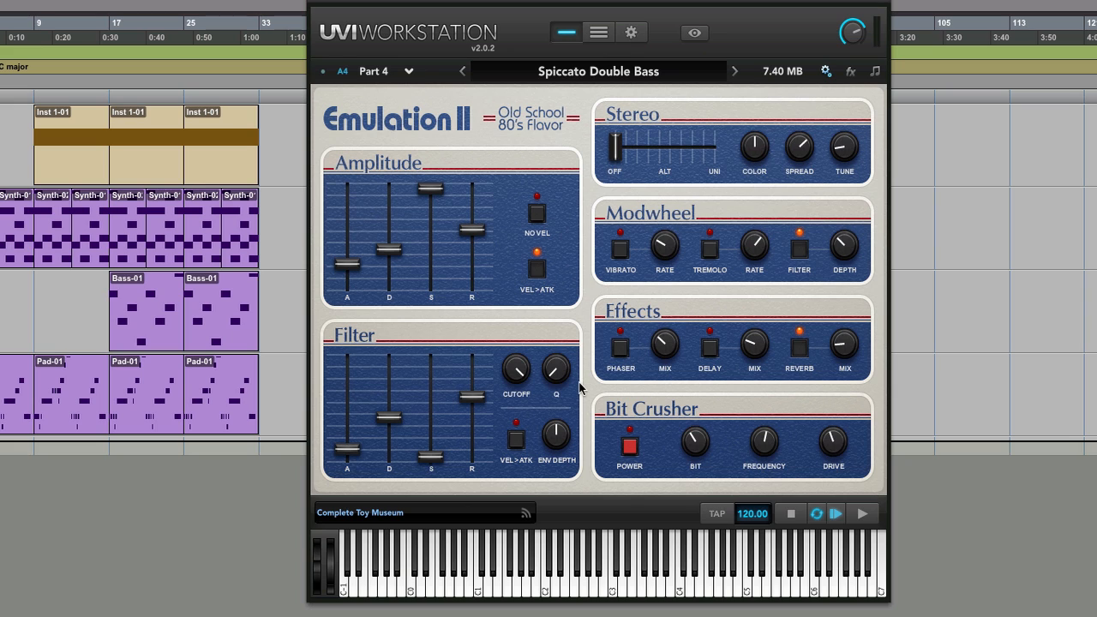
mouse_move(400, 124)
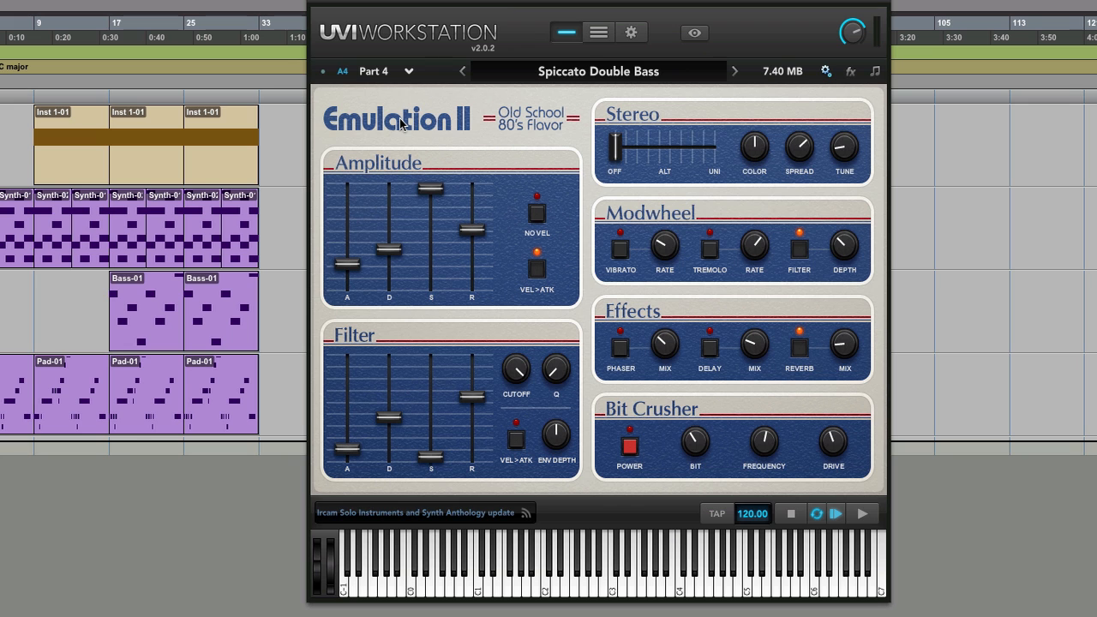
mouse_move(577, 83)
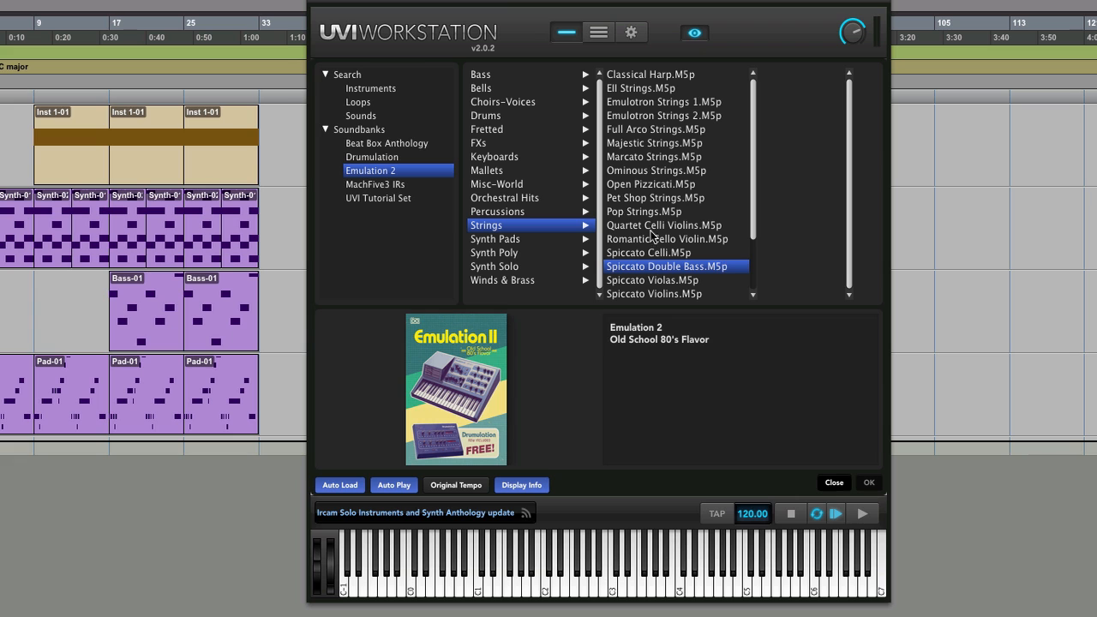
mouse_move(517, 261)
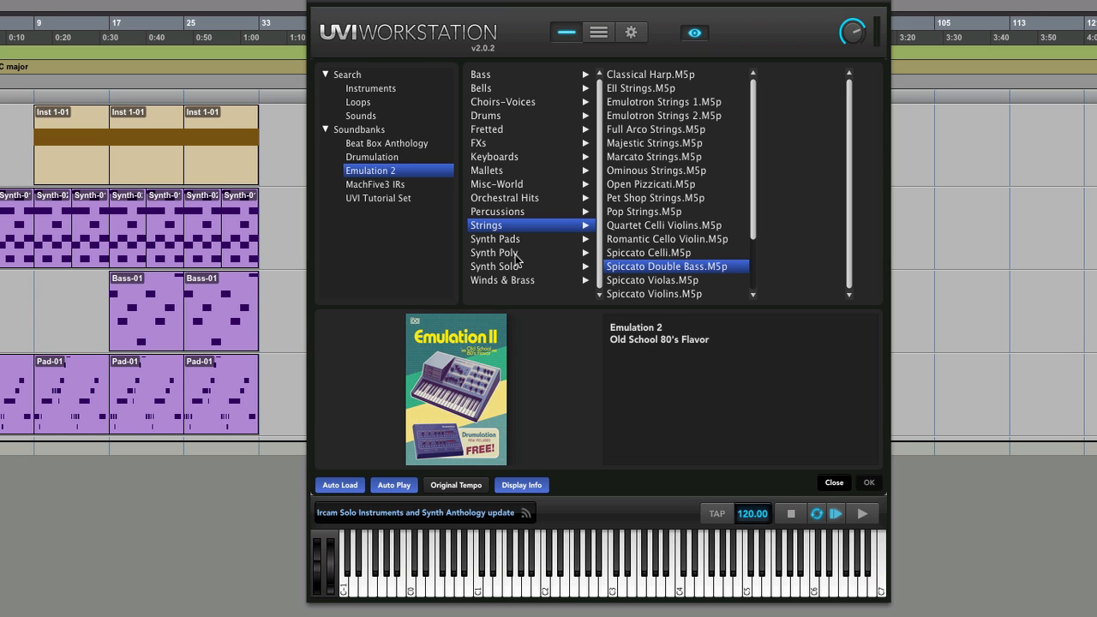
Load Sweet Analog.M5p from the Emulation 2 Synth Poly category into Part 4
click(495, 252)
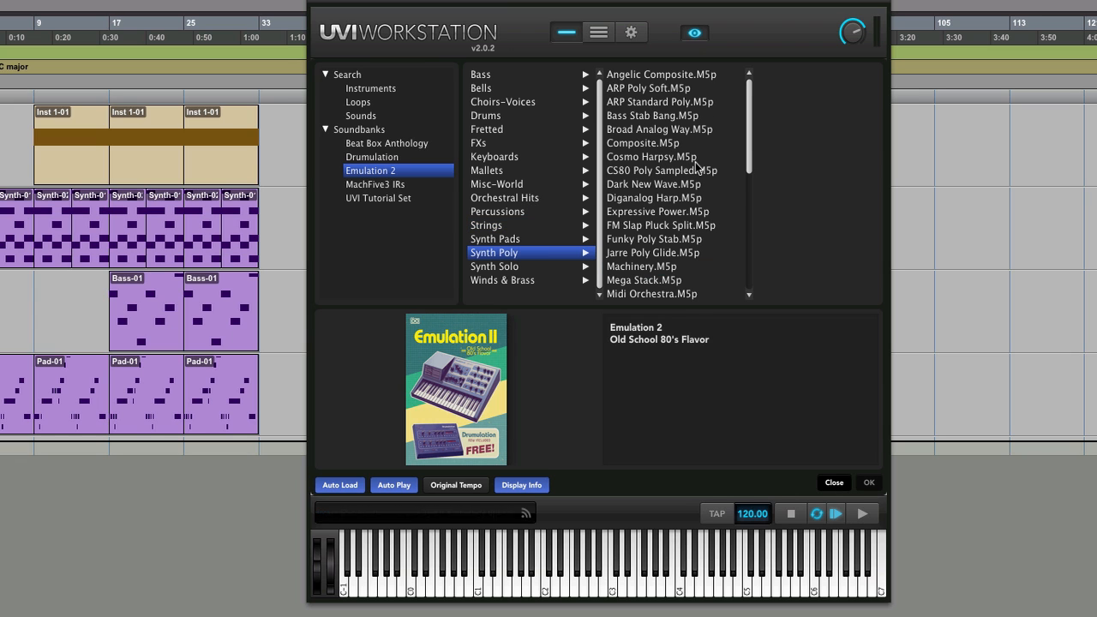
scroll(down, 3)
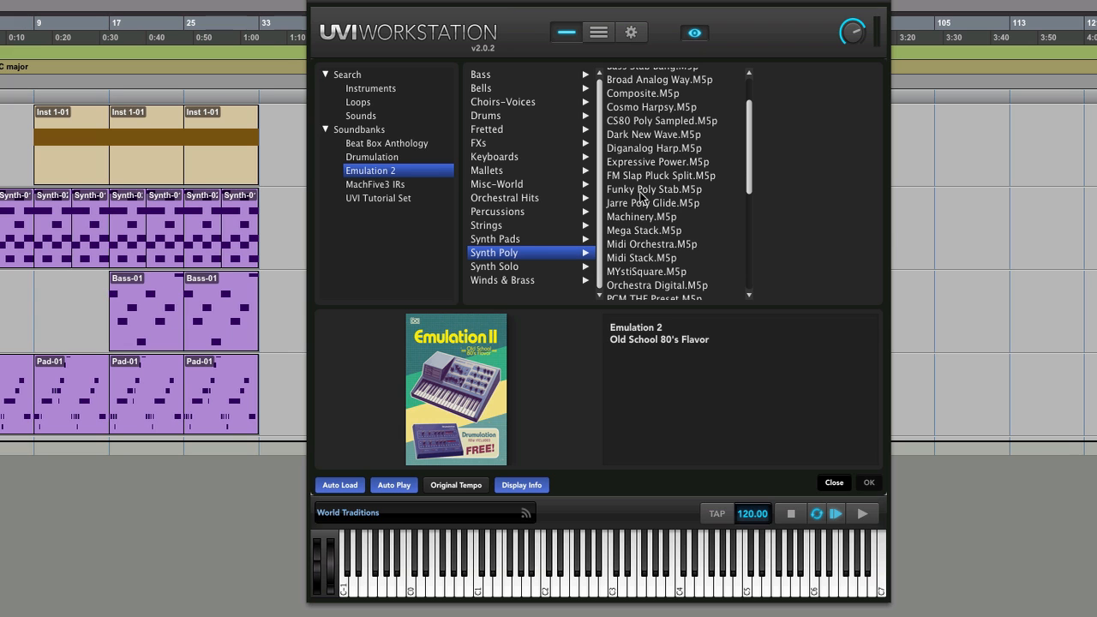
click(496, 239)
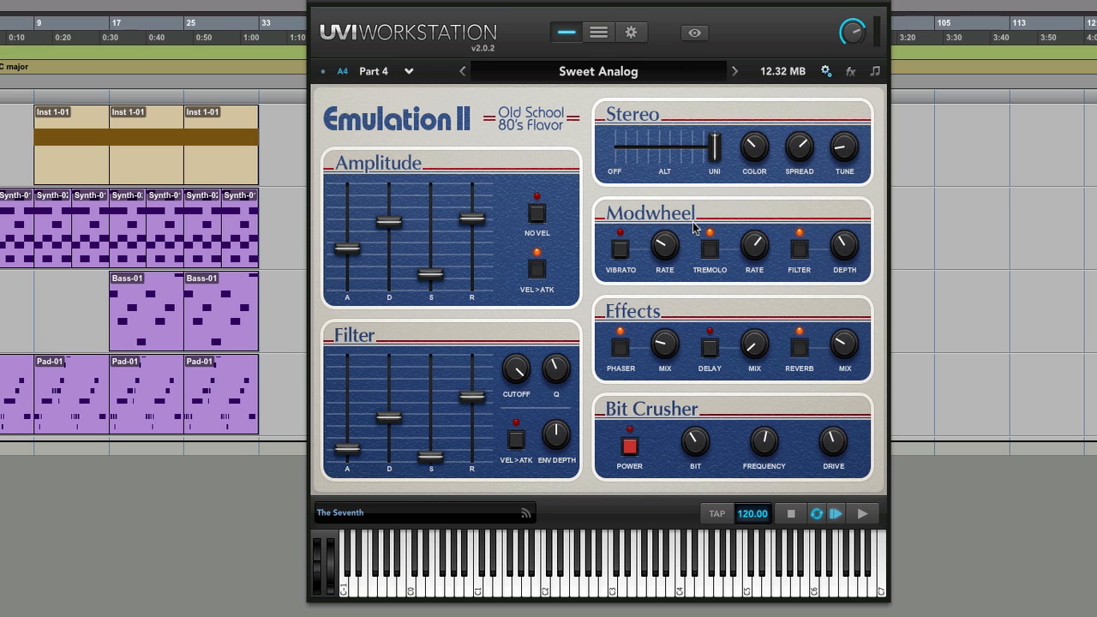
View Part 4's arpeggiator page, then return to Sweet Analog's Emulation II controls
click(874, 71)
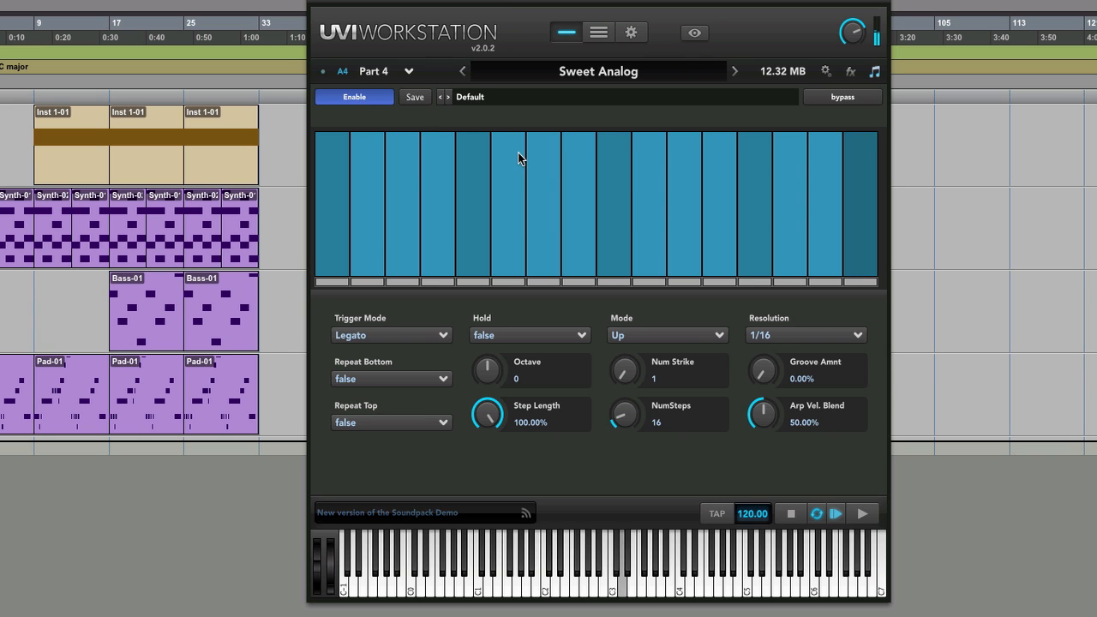
mouse_move(643, 199)
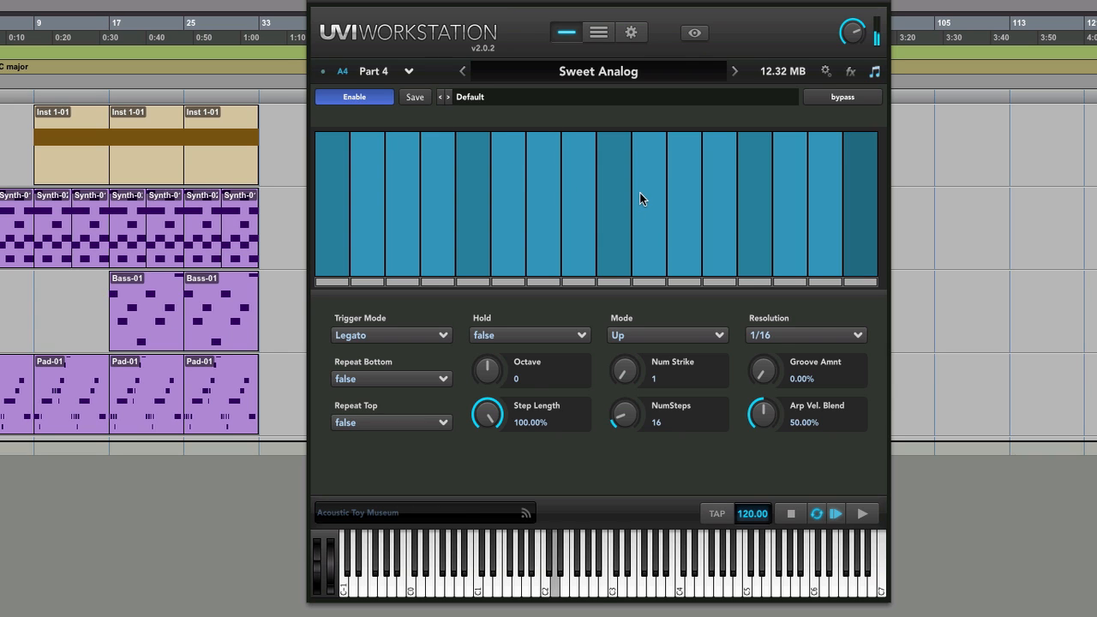
mouse_move(511, 416)
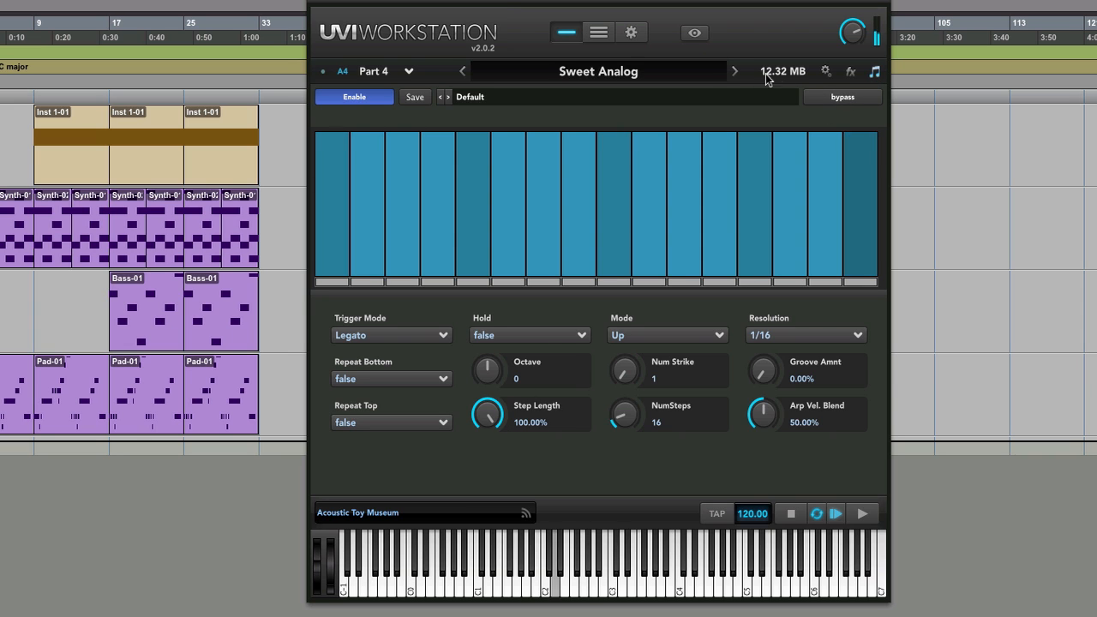
mouse_move(864, 77)
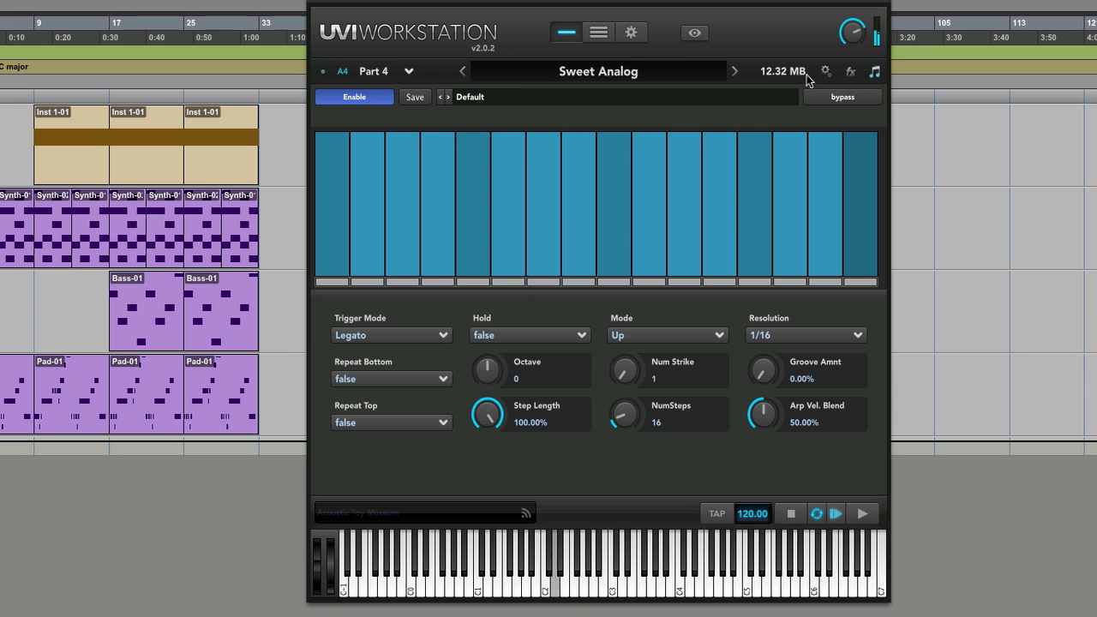
click(826, 70)
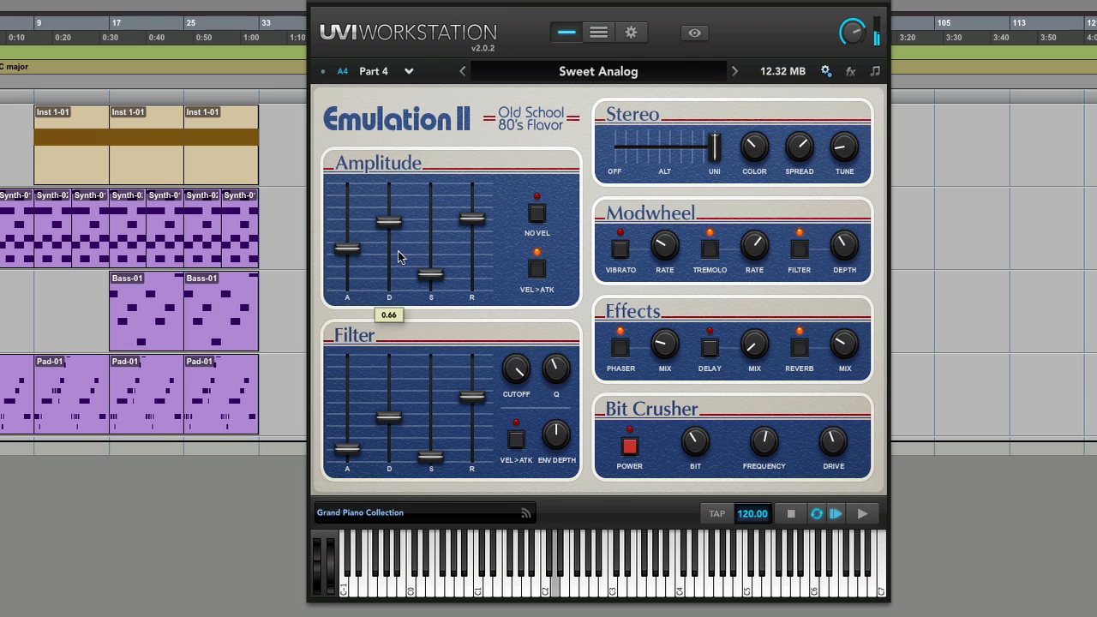
Adjust Sweet Analog's amplitude decay and lower its release to about 0.29
drag(470, 232, 471, 262)
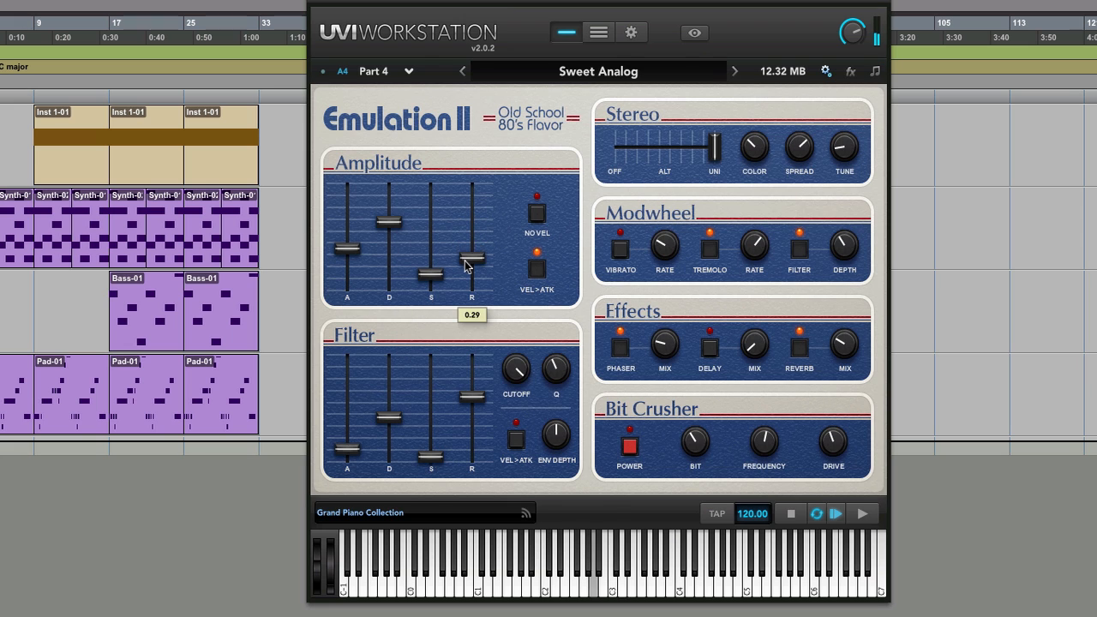
drag(472, 261, 472, 248)
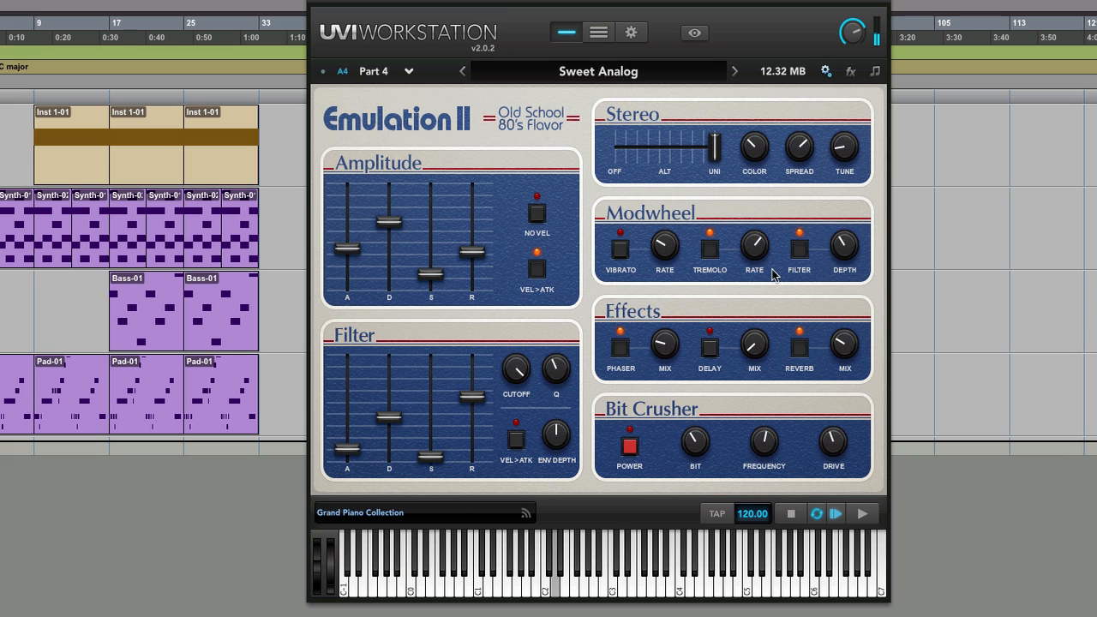
mouse_move(693, 384)
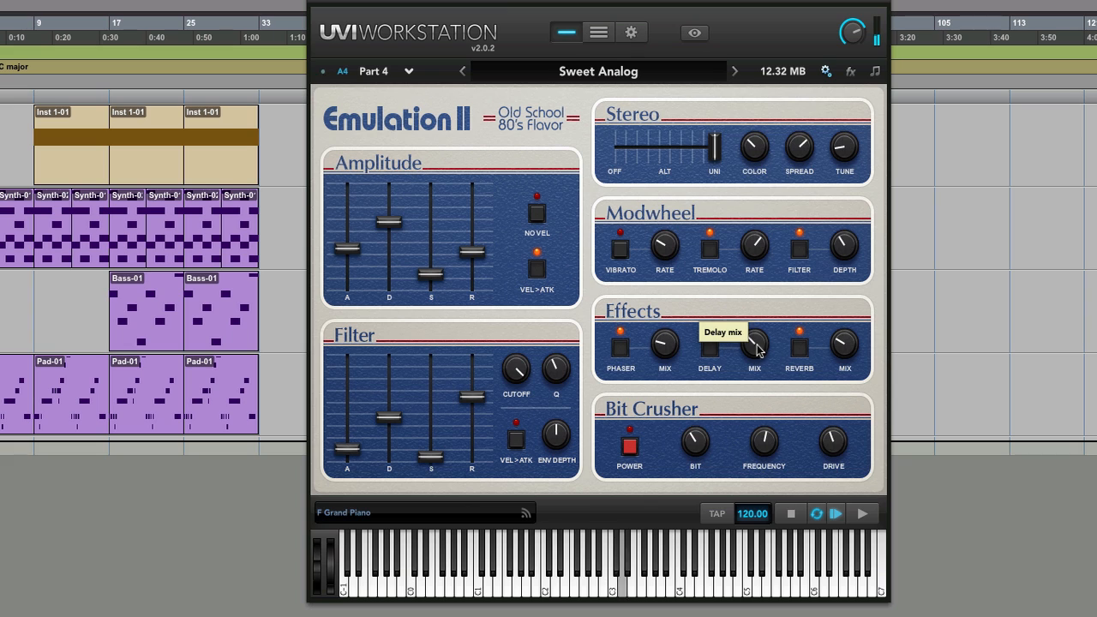
mouse_move(758, 396)
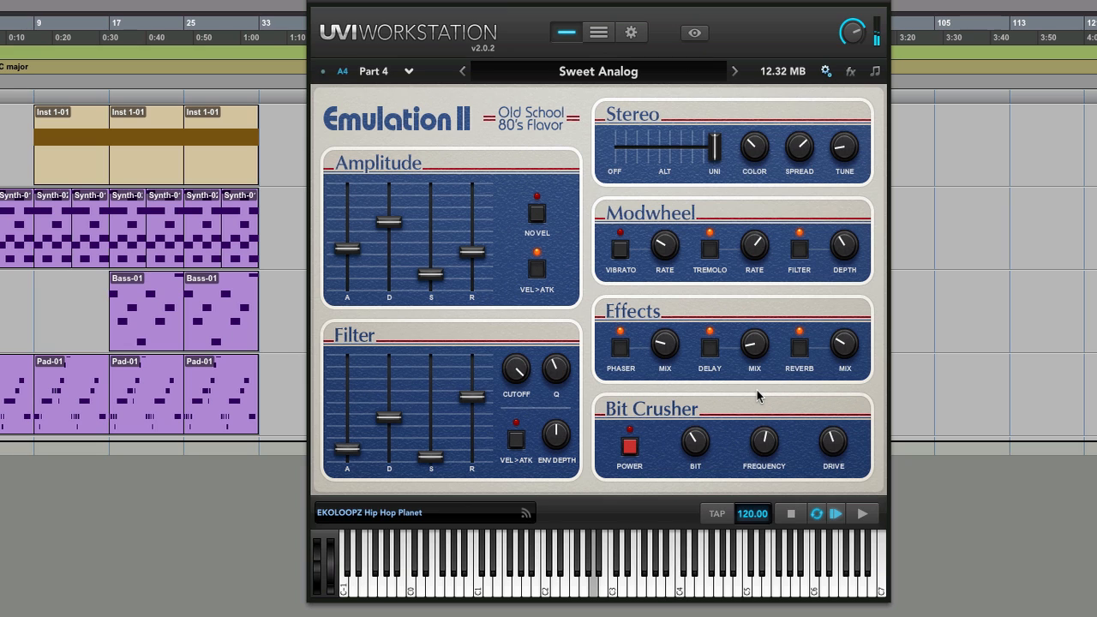
mouse_move(634, 70)
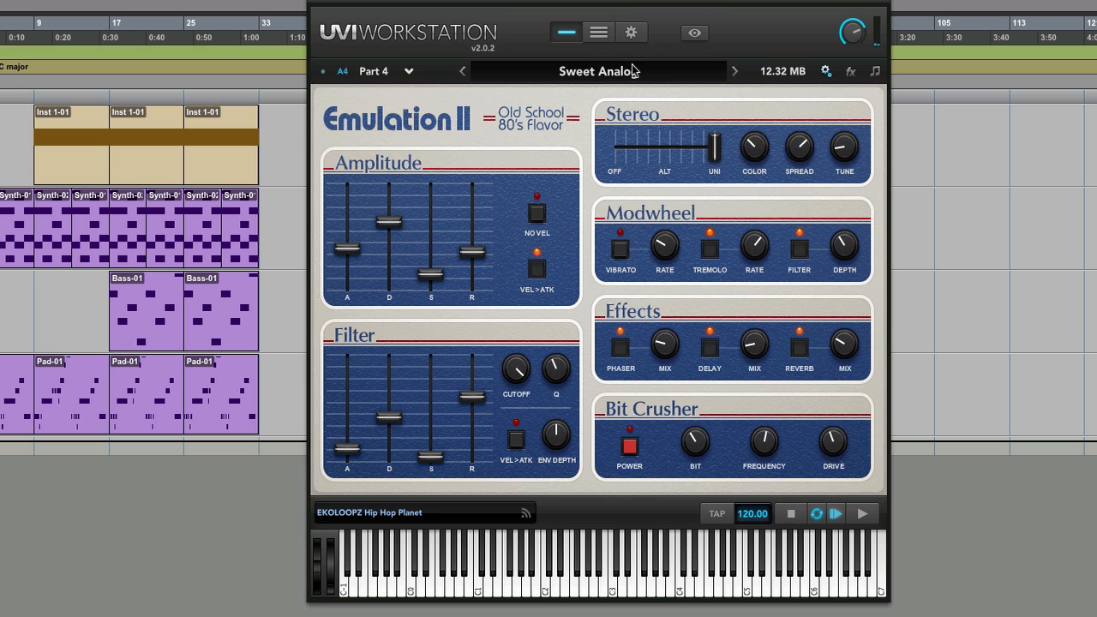
Load D50 Pad no Bell, then replace it with the Ominous Synth preset
click(597, 72)
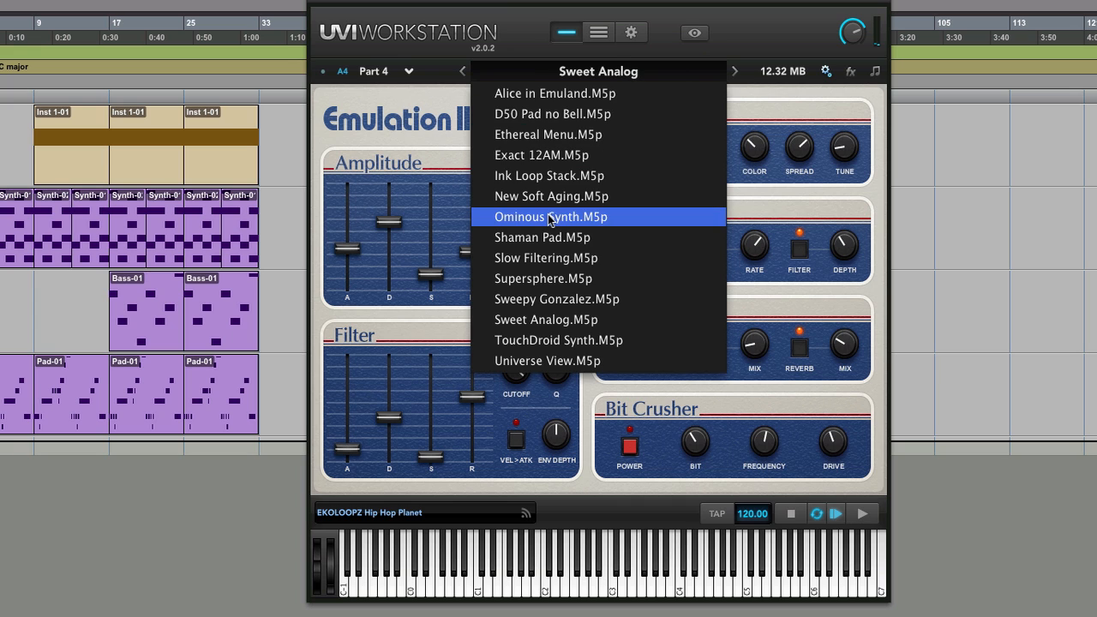
mouse_move(561, 114)
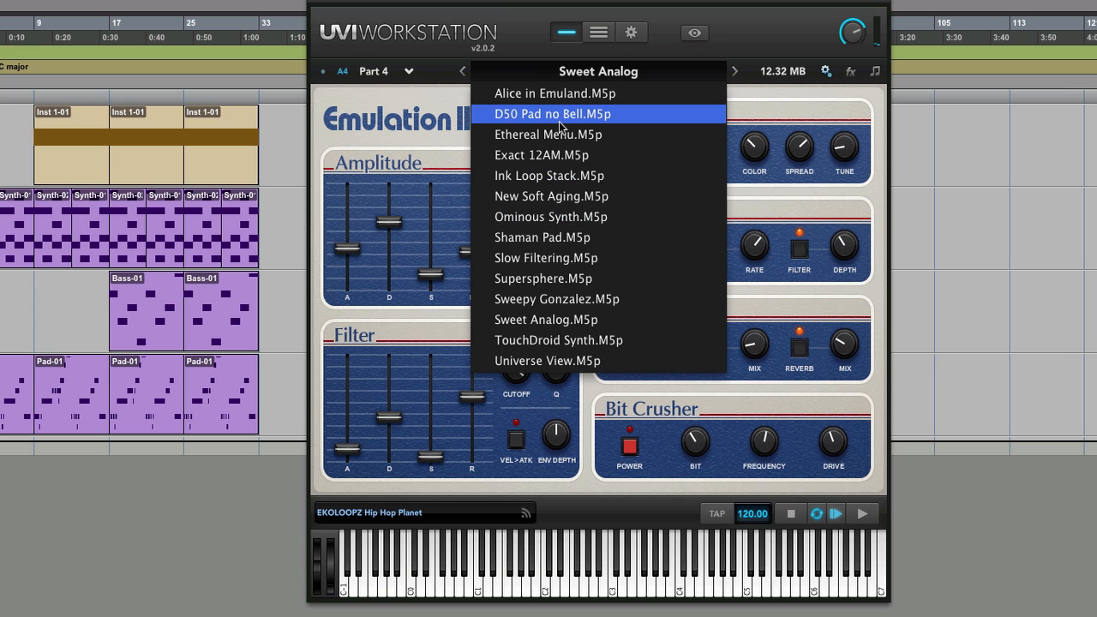
click(552, 113)
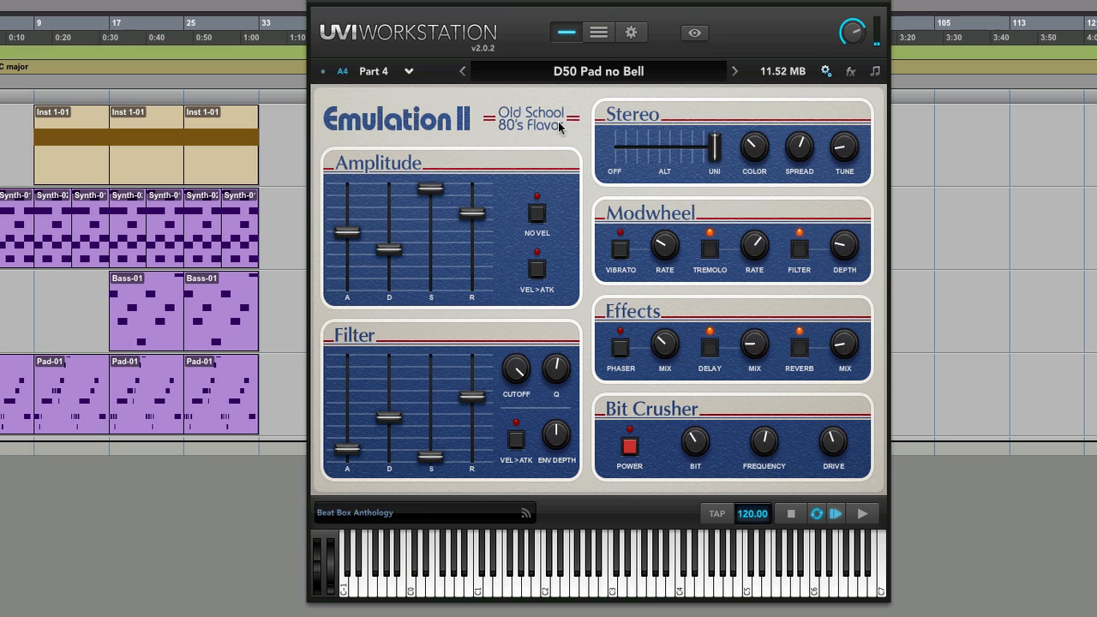
click(598, 72)
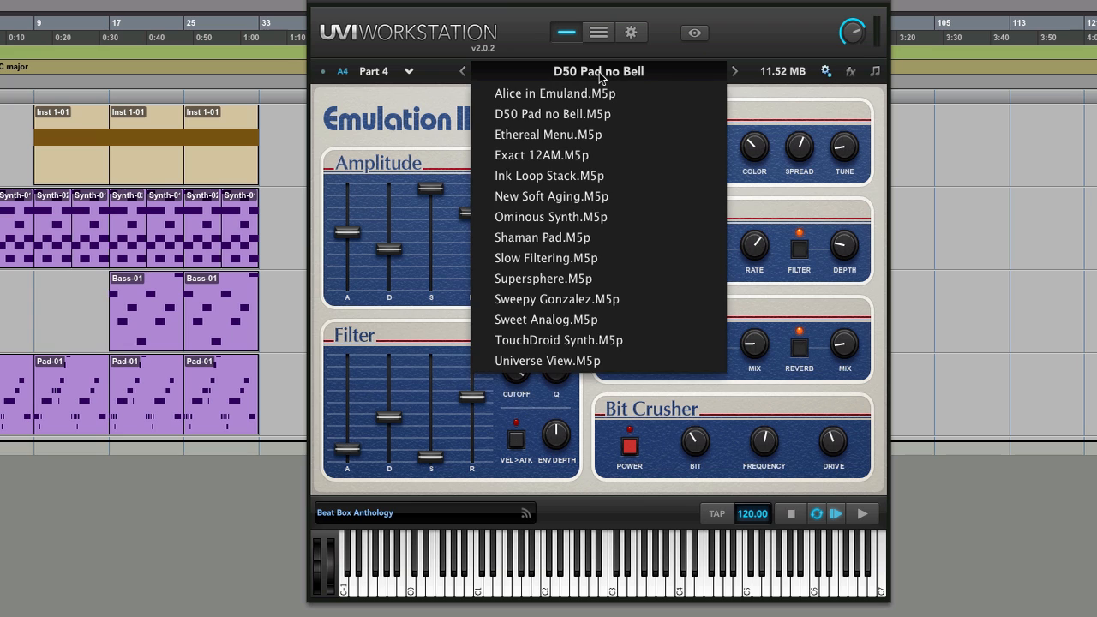
click(552, 113)
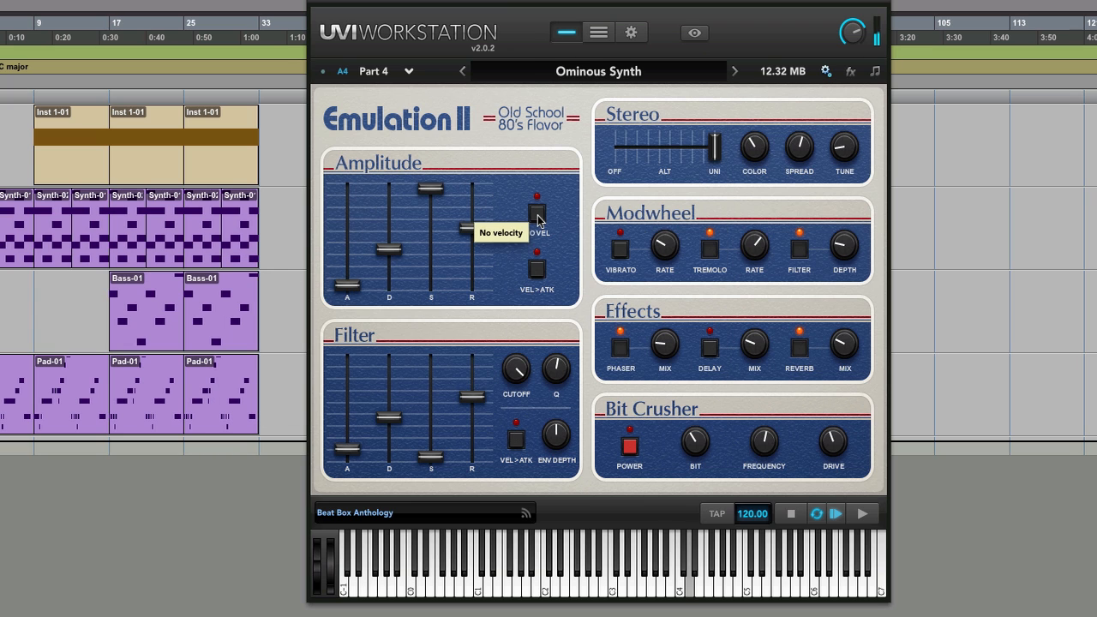
mouse_move(590, 73)
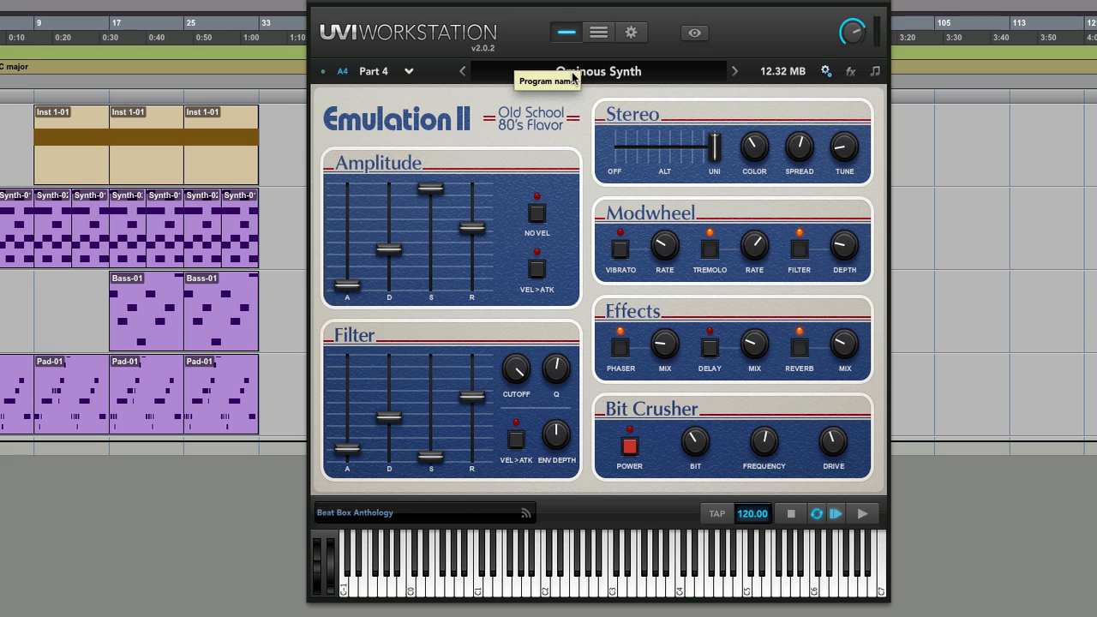
Show the Multi overview of all four parts
click(597, 33)
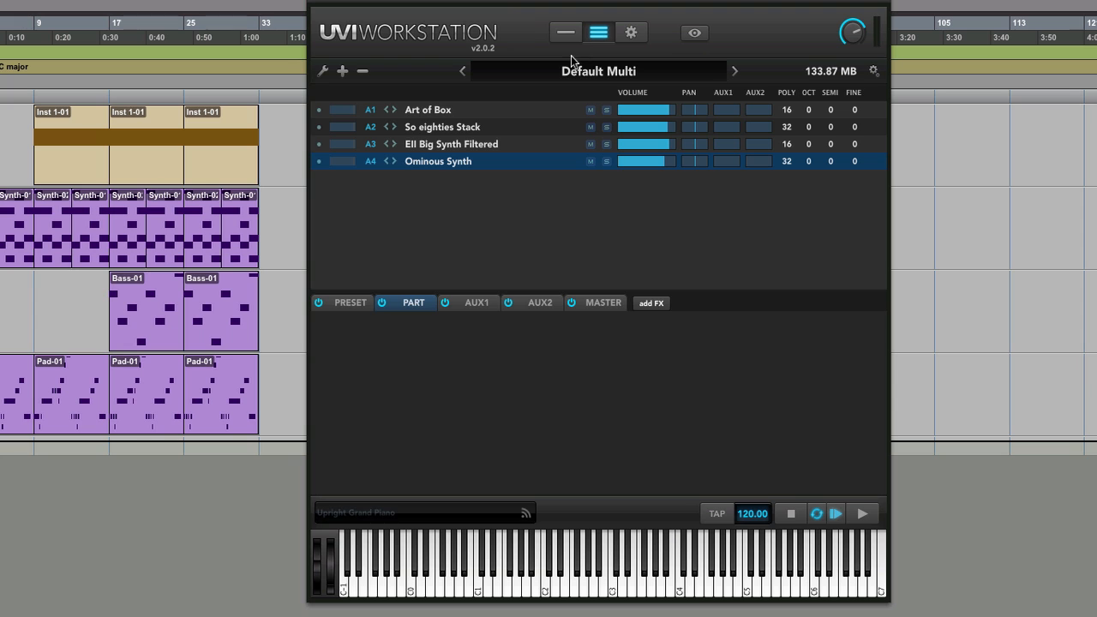
Select the A1 Art of Box part and return to Single view showing its Drumulation pattern editor
click(451, 143)
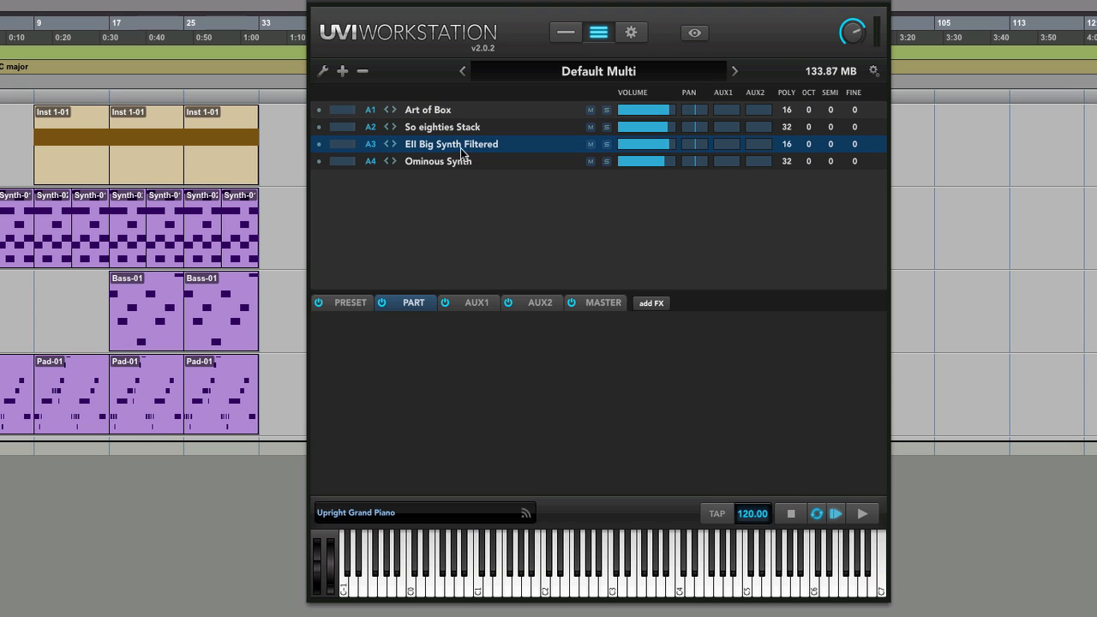
click(427, 109)
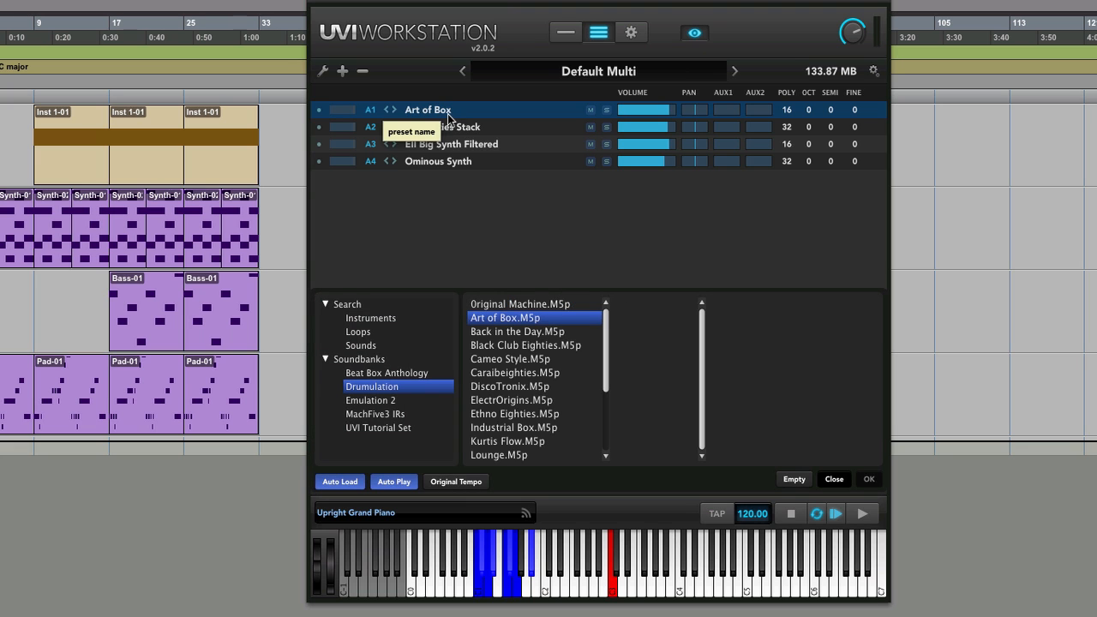
mouse_move(564, 19)
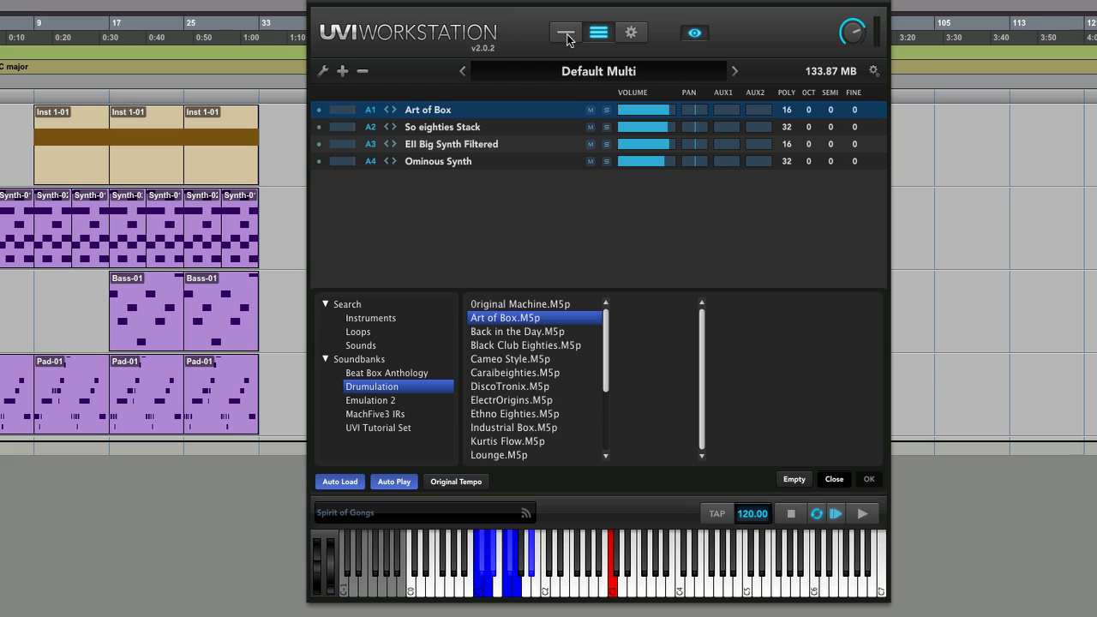
mouse_move(732, 42)
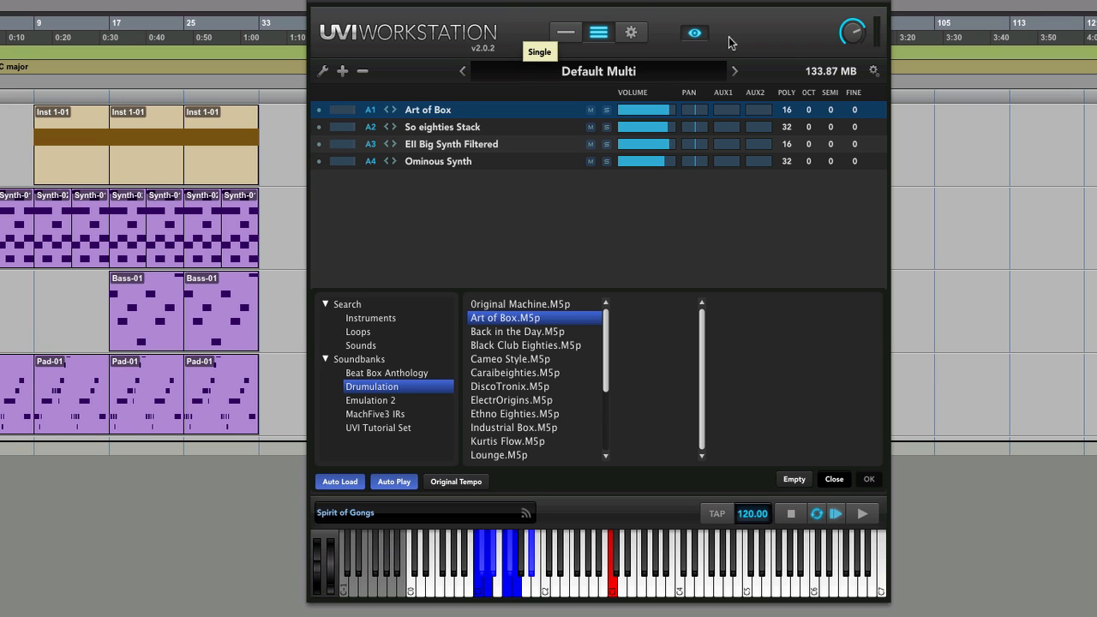
mouse_move(596, 55)
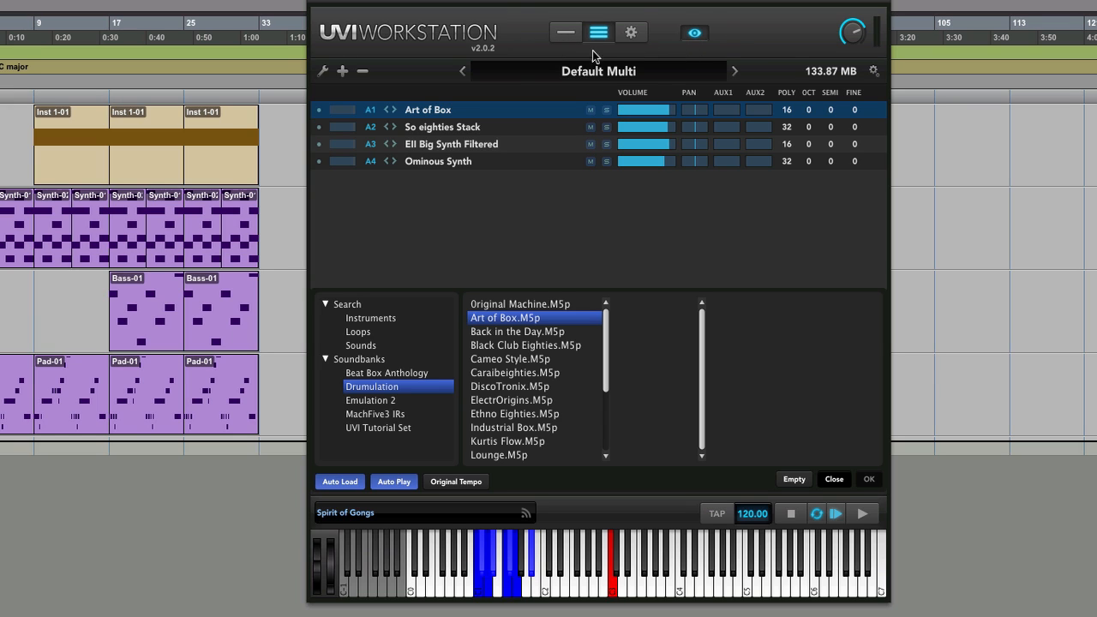
mouse_move(821, 100)
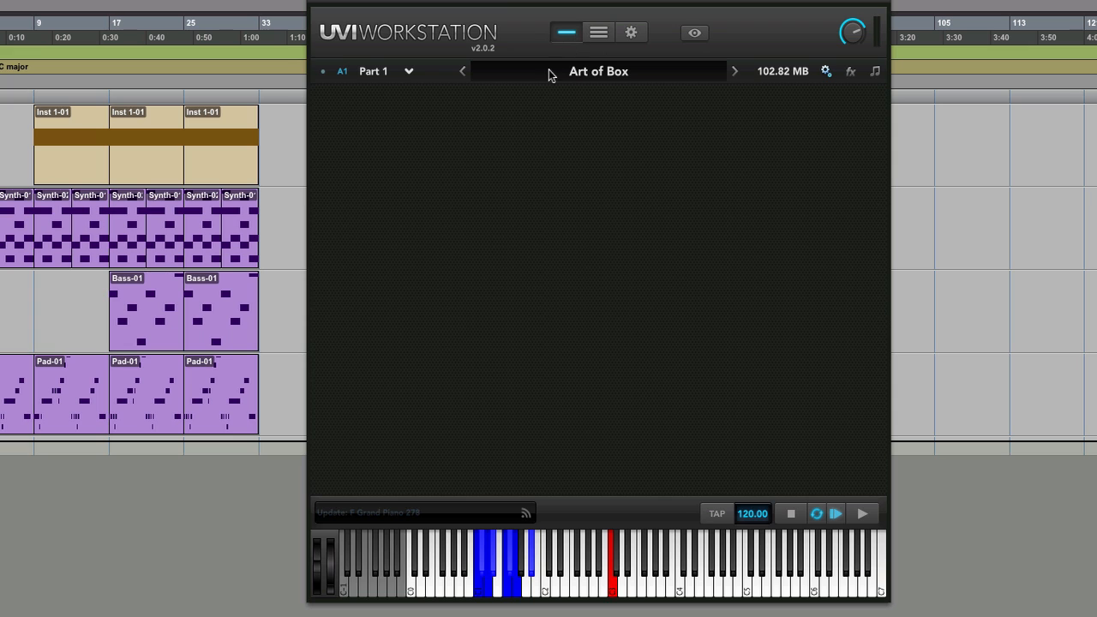
click(598, 71)
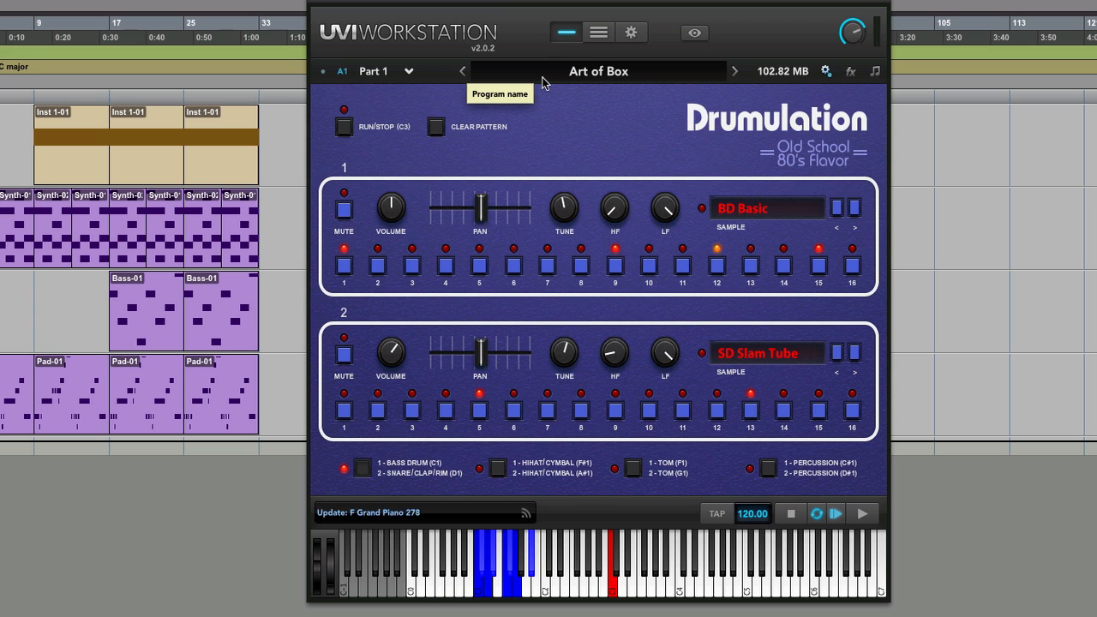